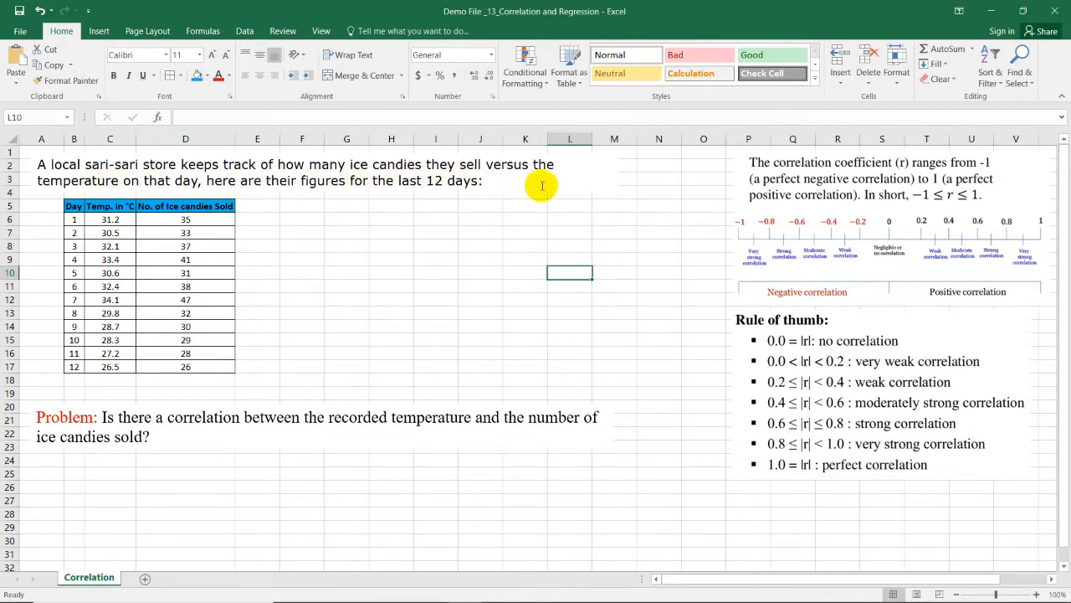
pyautogui.moveTo(184, 193)
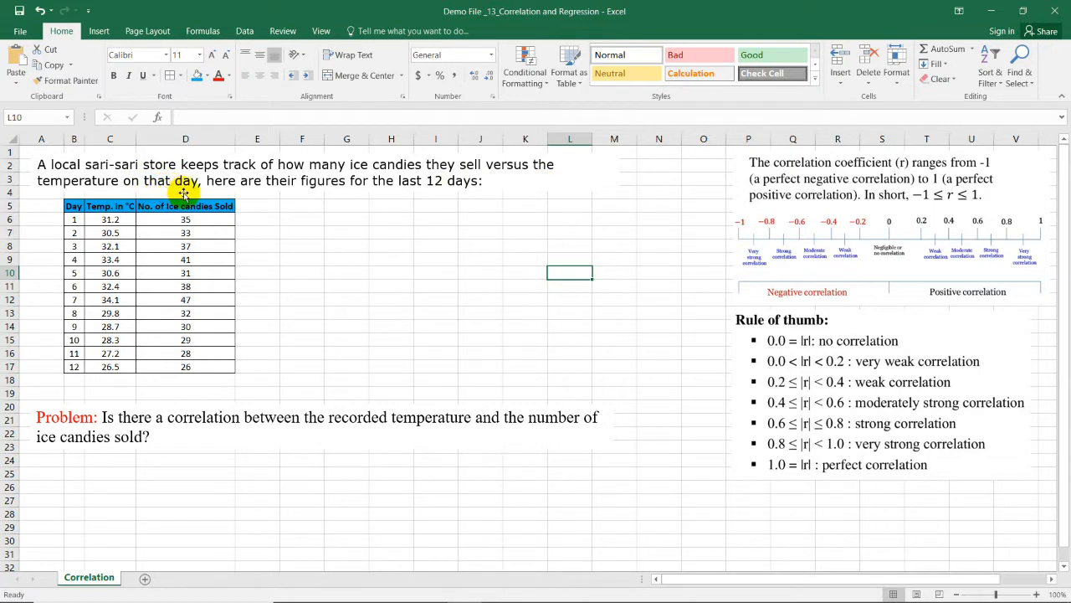
pyautogui.moveTo(385, 197)
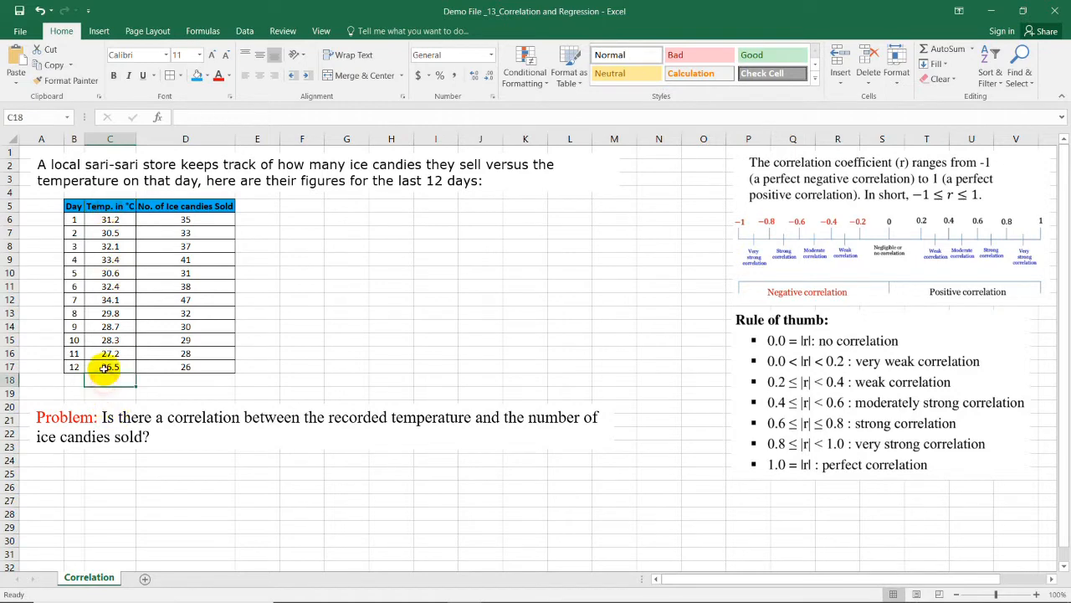
# Step: Label C18 'Independent' and D18 'Dependent' under the temperature and ice candies columns
pyautogui.write('Independent')
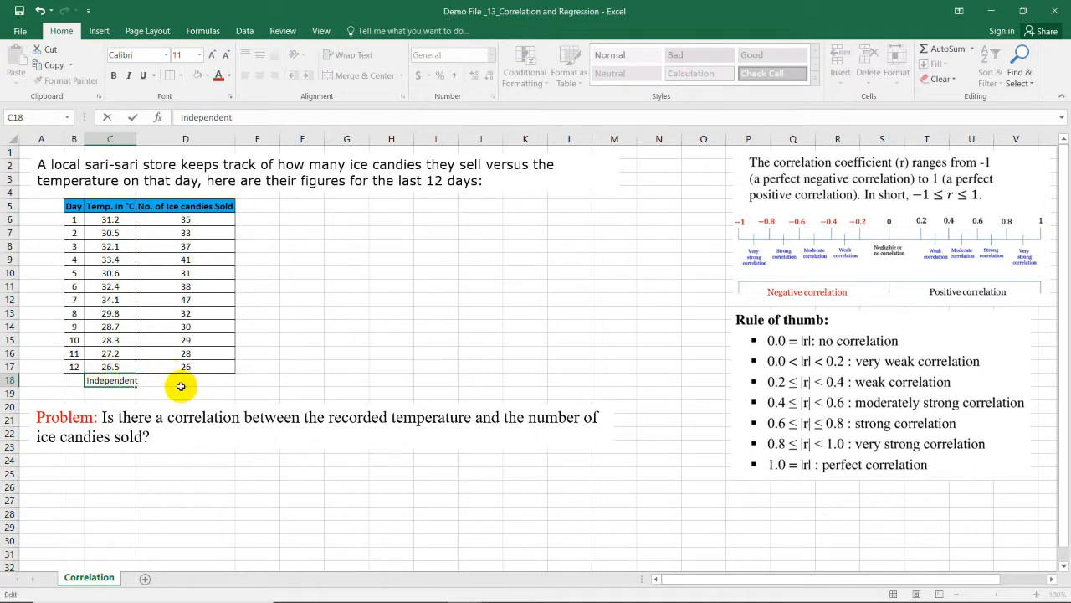
pyautogui.click(185, 380)
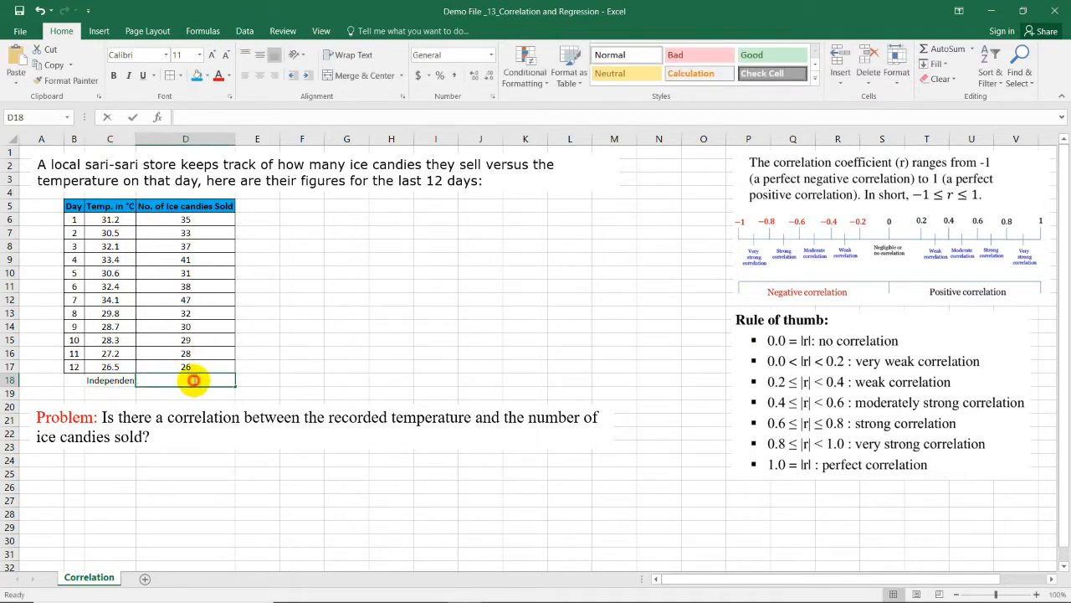
pyautogui.write('Dependent')
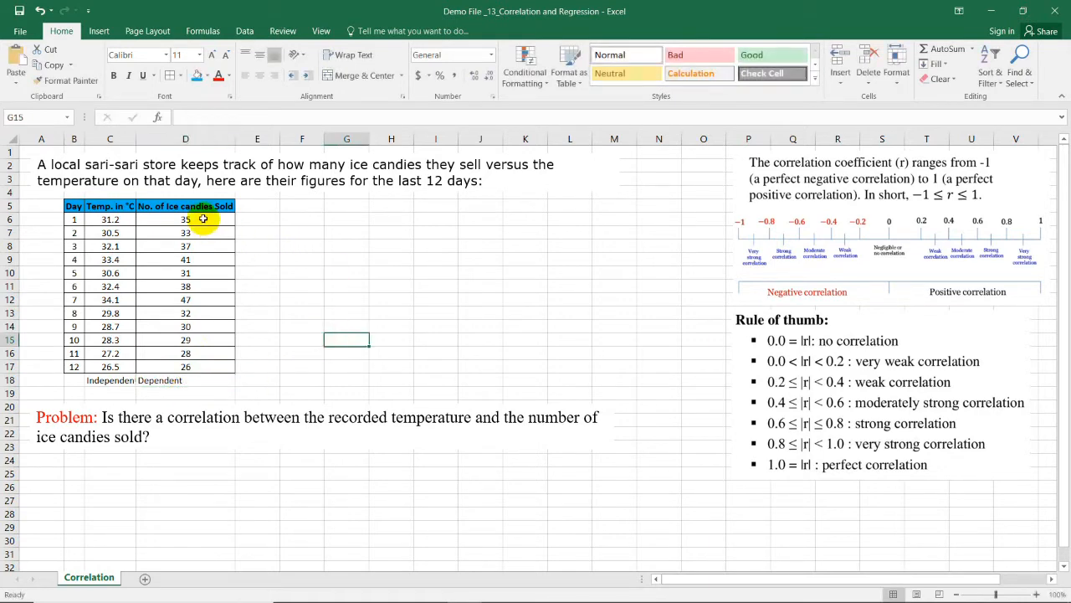
pyautogui.click(185, 220)
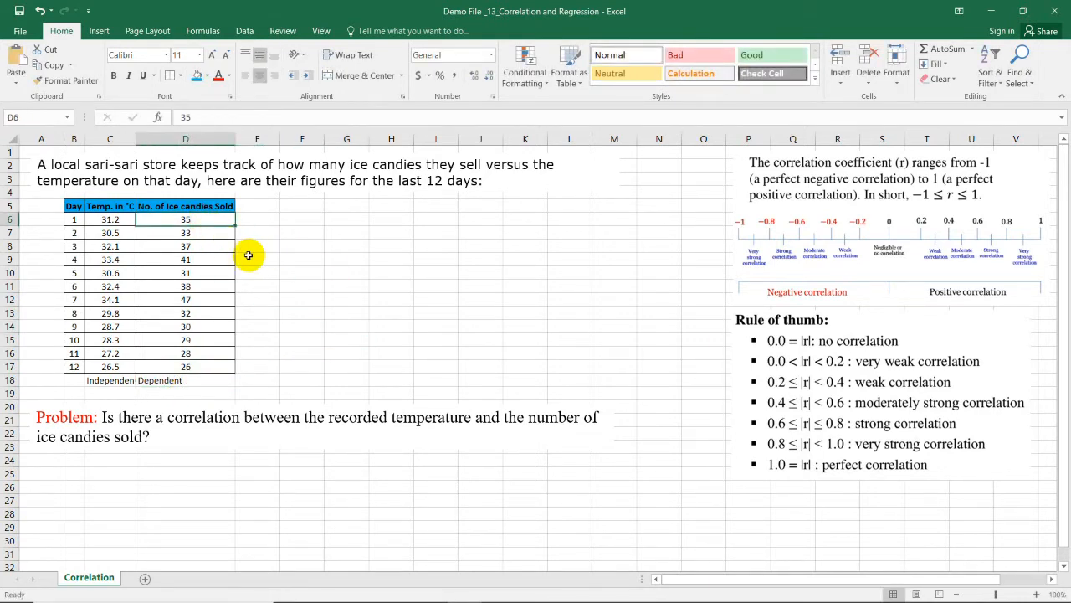
pyautogui.click(110, 218)
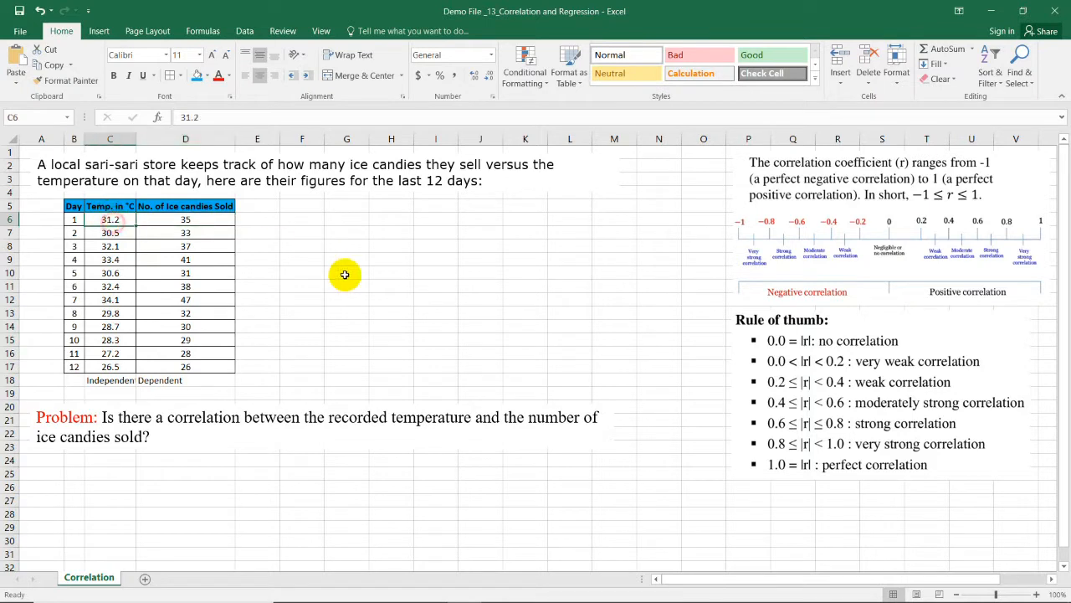
pyautogui.click(301, 300)
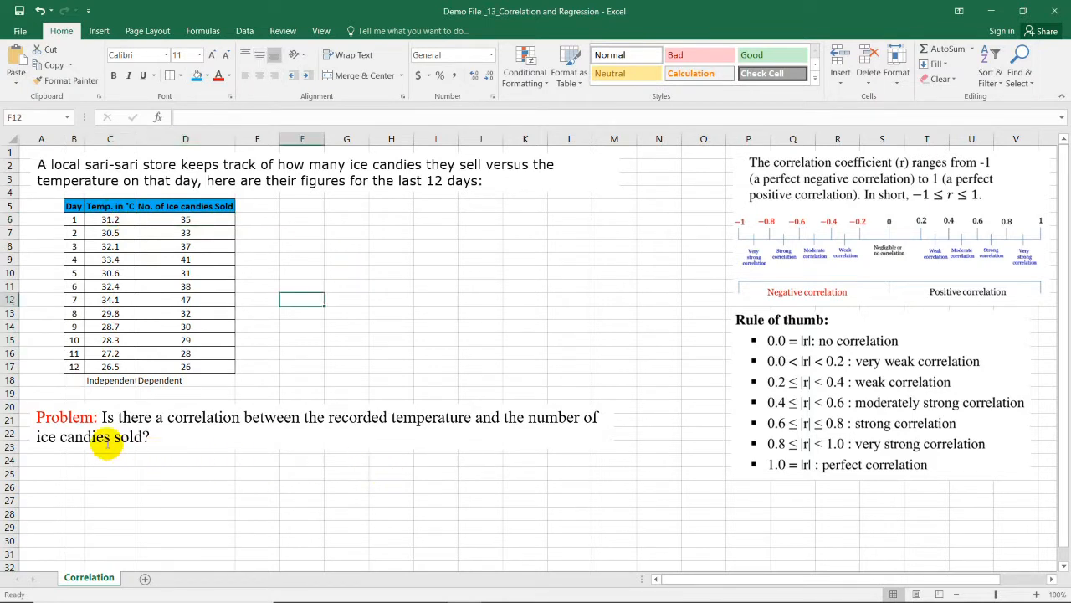
pyautogui.moveTo(161, 426)
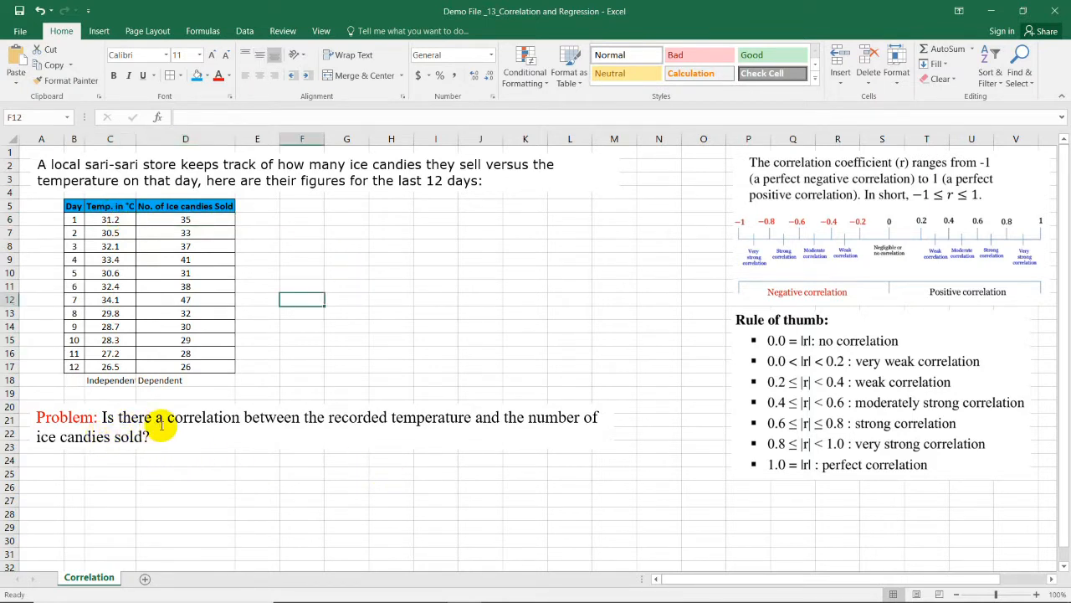
pyautogui.moveTo(420, 433)
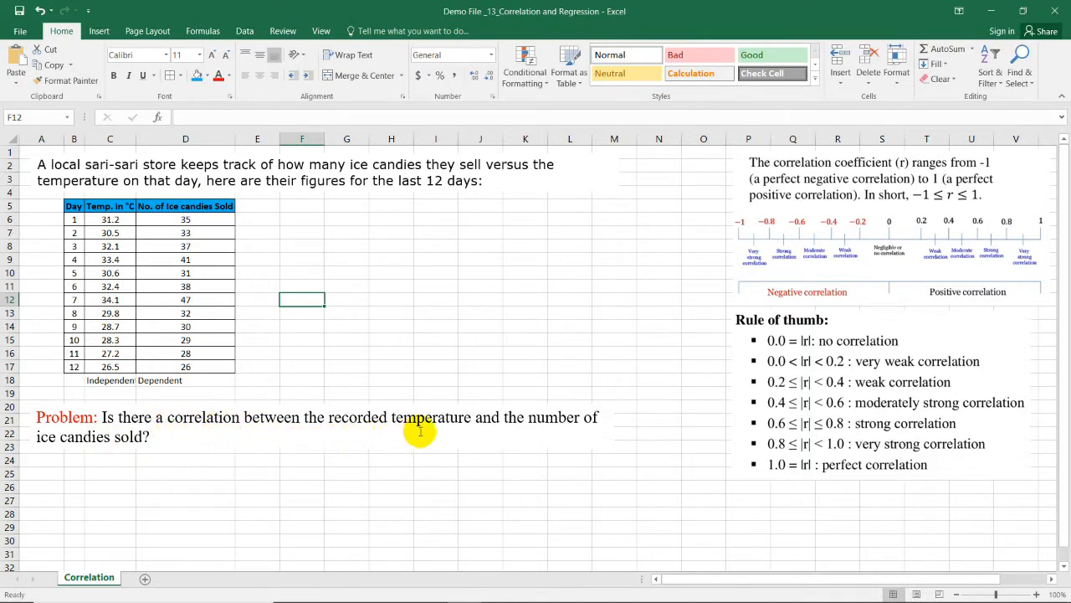
pyautogui.moveTo(136, 450)
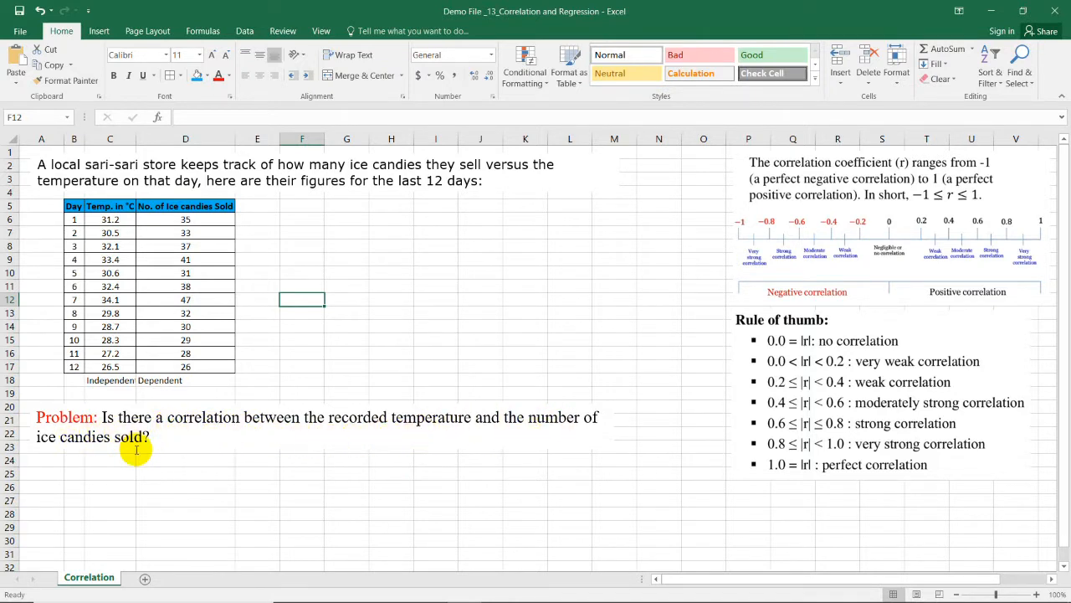
pyautogui.click(245, 30)
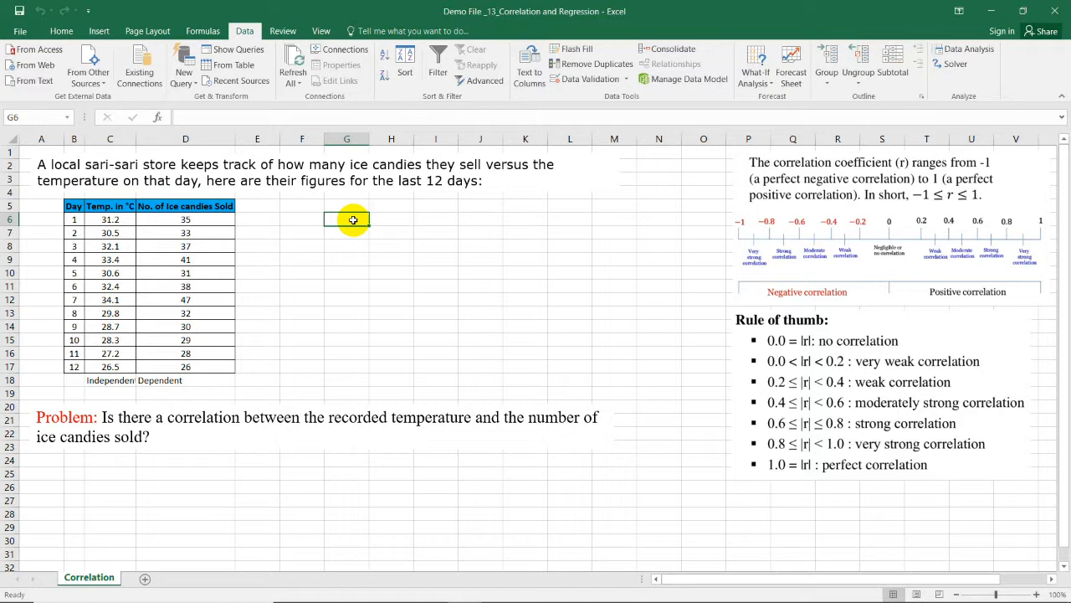
# Step: Label G6 'r=' and enter =PEARSON(C6:C17,D6:D17) in H6, giving 0.950899
pyautogui.write('r=')
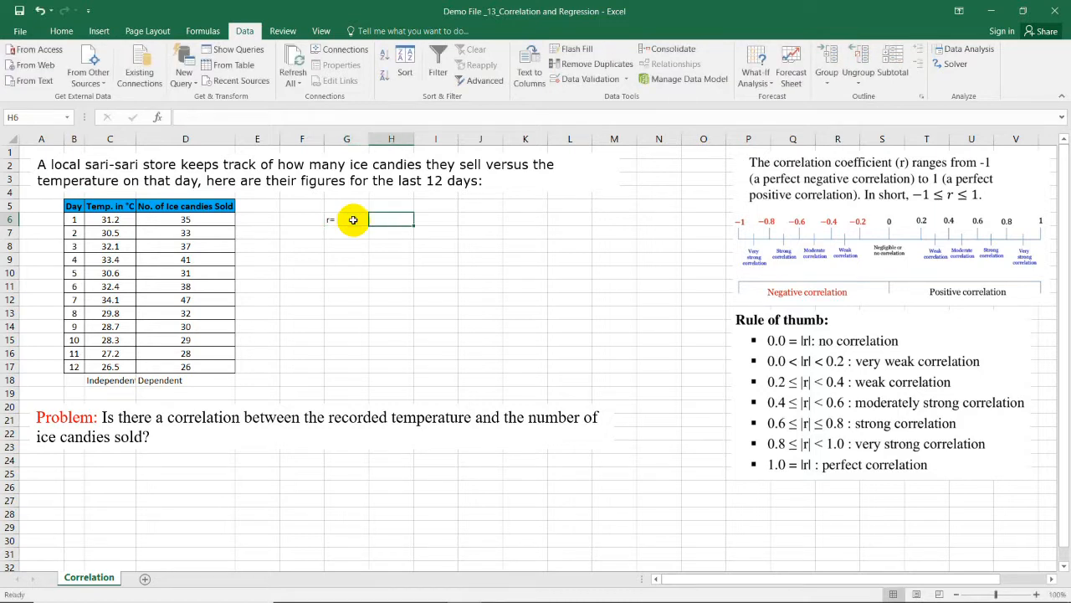
pyautogui.write('=')
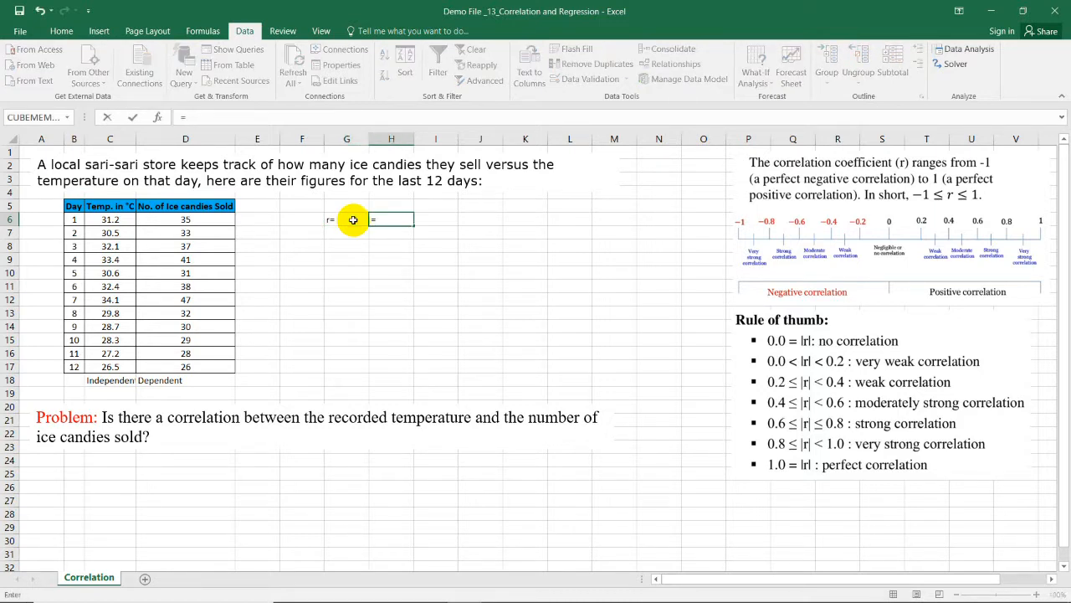
pyautogui.write('=pearson(')
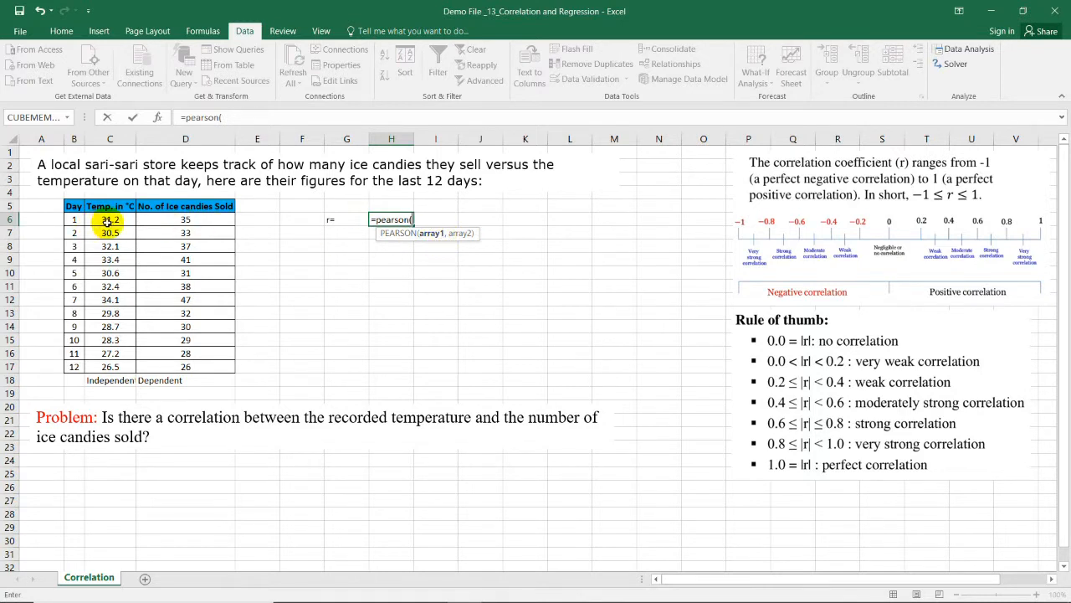
pyautogui.moveTo(110, 219); pyautogui.dragTo(109, 232)
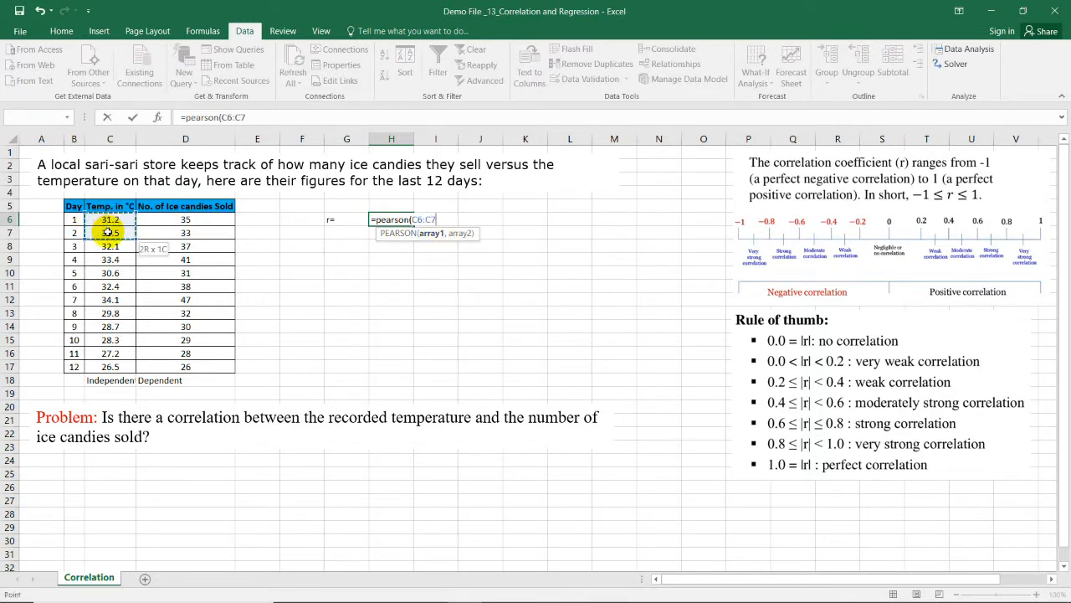
pyautogui.moveTo(110, 219); pyautogui.dragTo(110, 367)
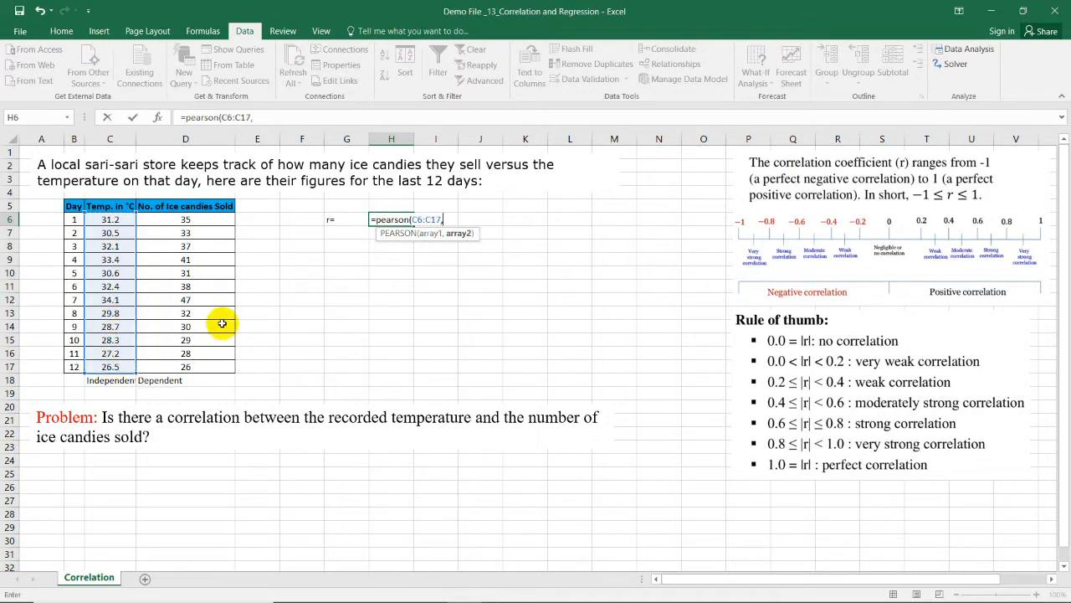
pyautogui.moveTo(191, 219)
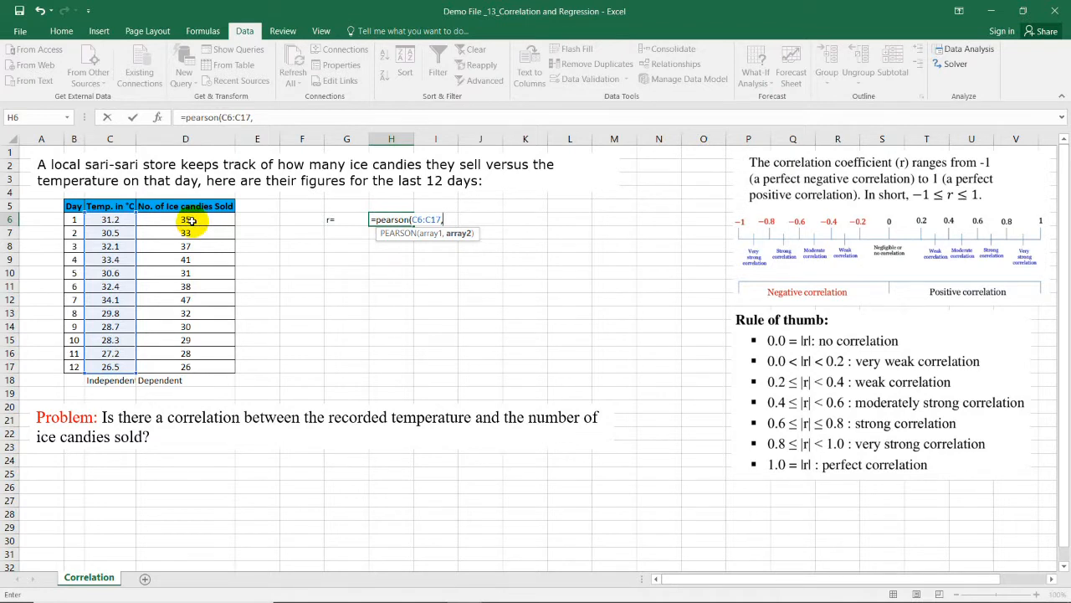
pyautogui.moveTo(185, 219); pyautogui.dragTo(185, 339)
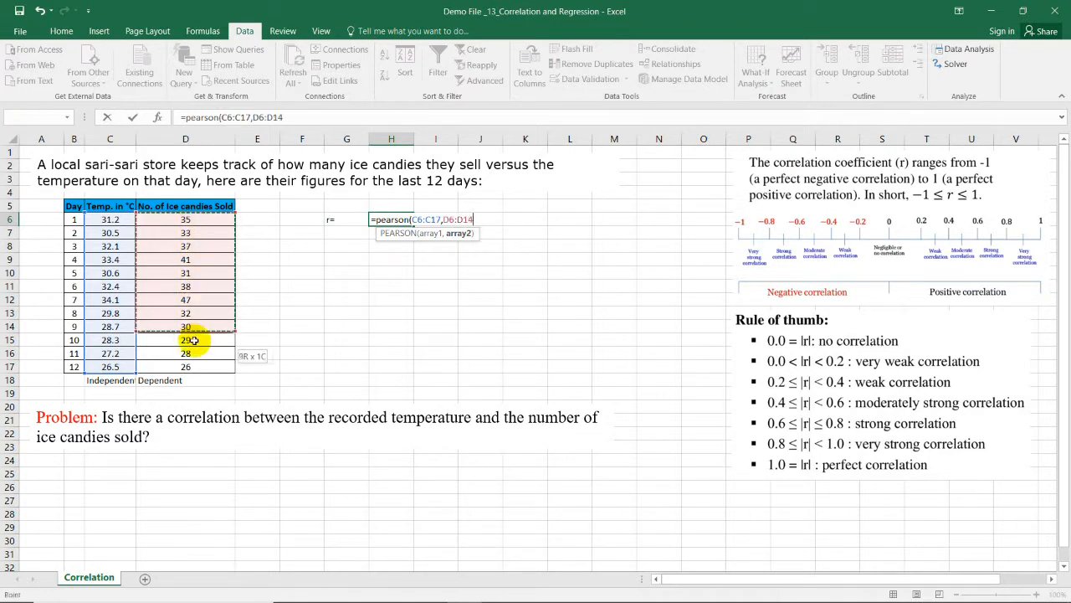
pyautogui.moveTo(185, 339); pyautogui.dragTo(185, 367)
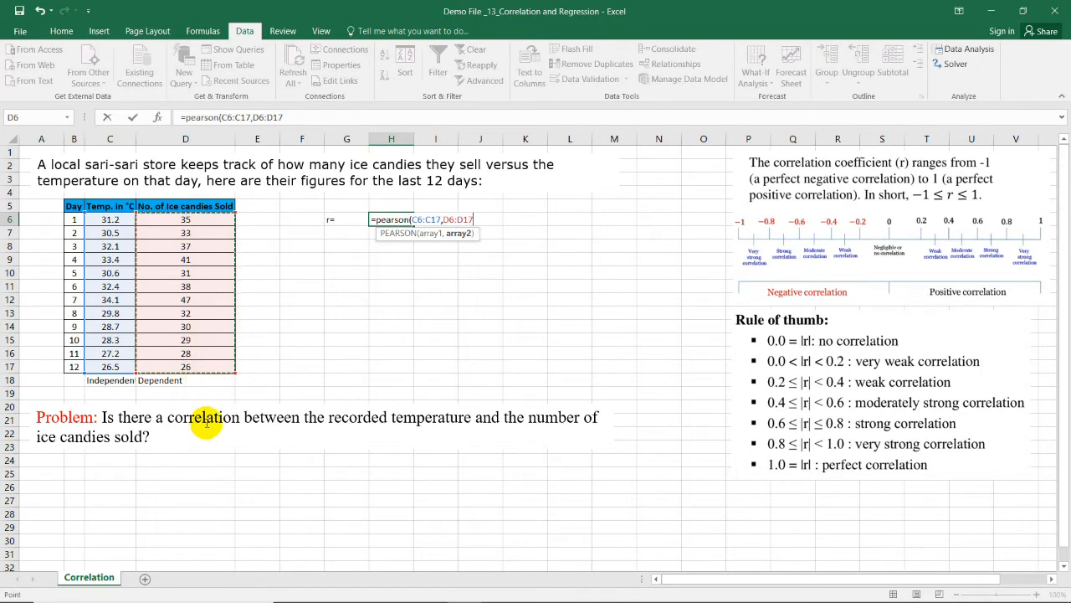
pyautogui.press('Return')
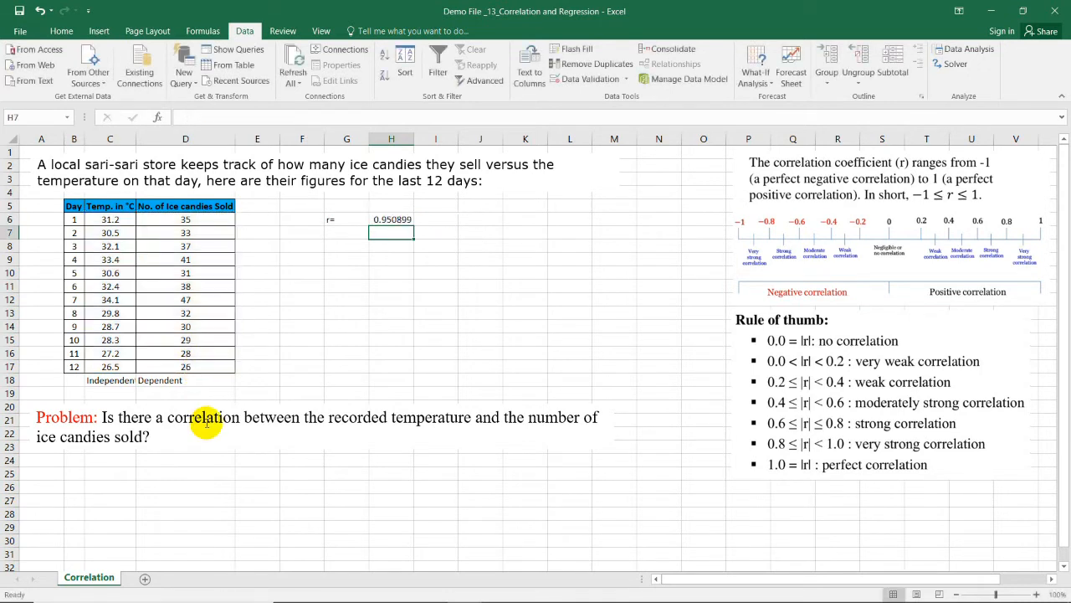
pyautogui.click(391, 219)
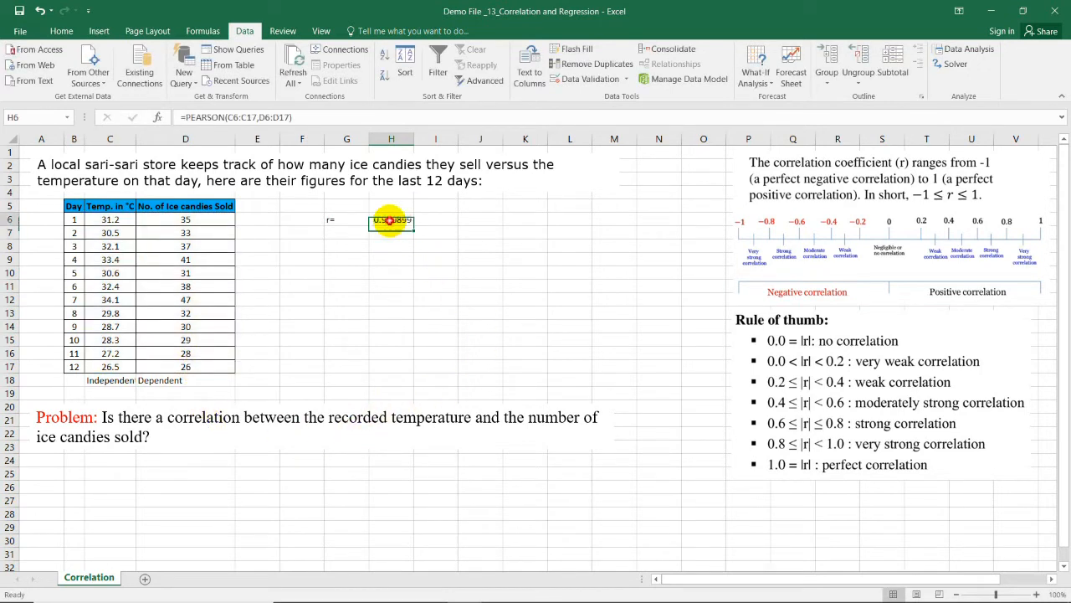
pyautogui.click(61, 31)
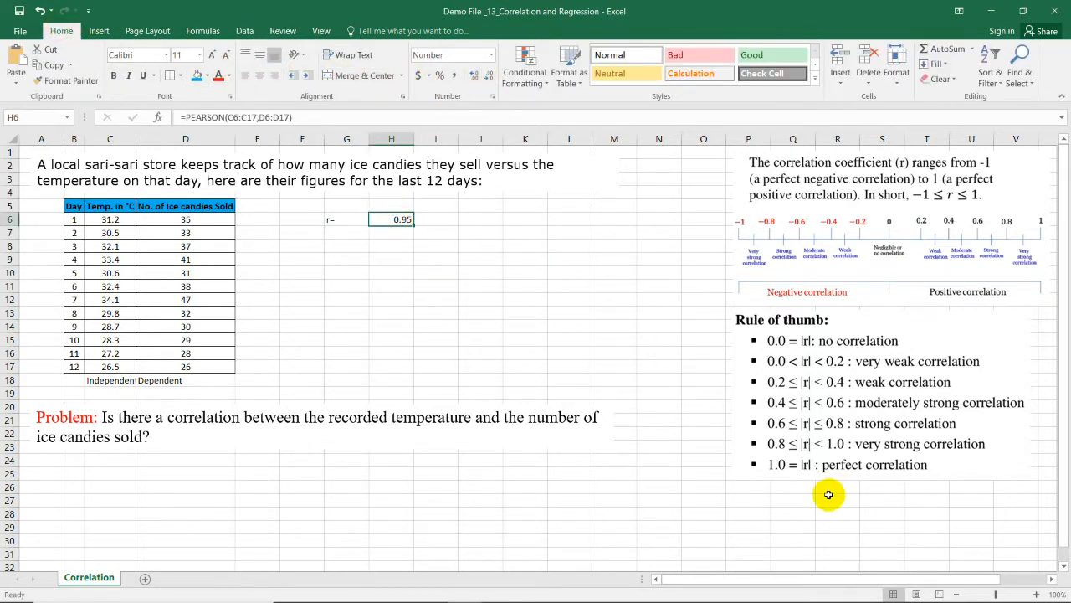
pyautogui.moveTo(814, 451)
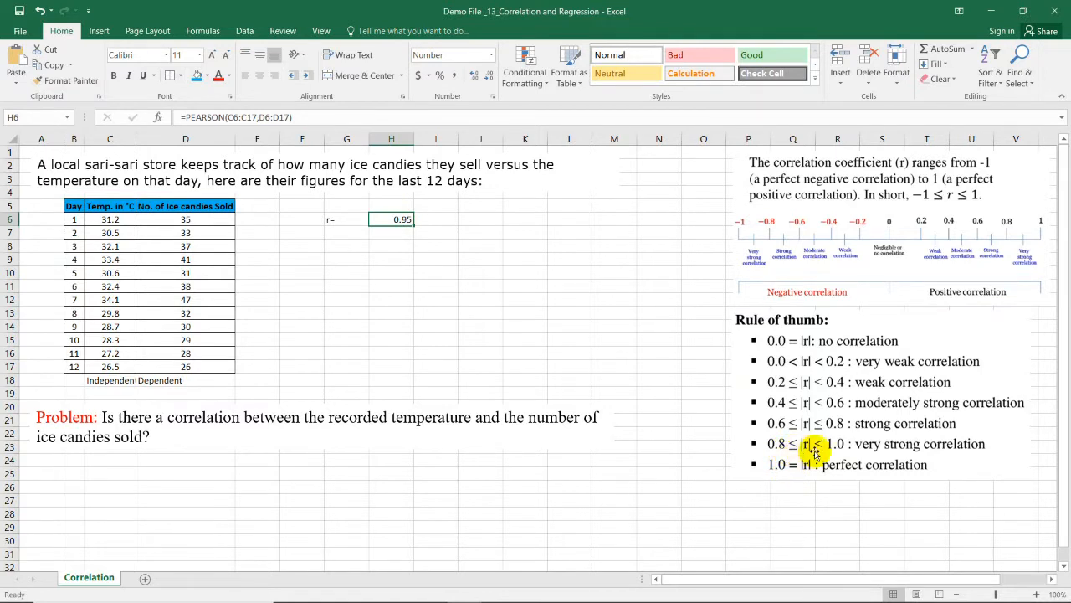
pyautogui.moveTo(877, 457)
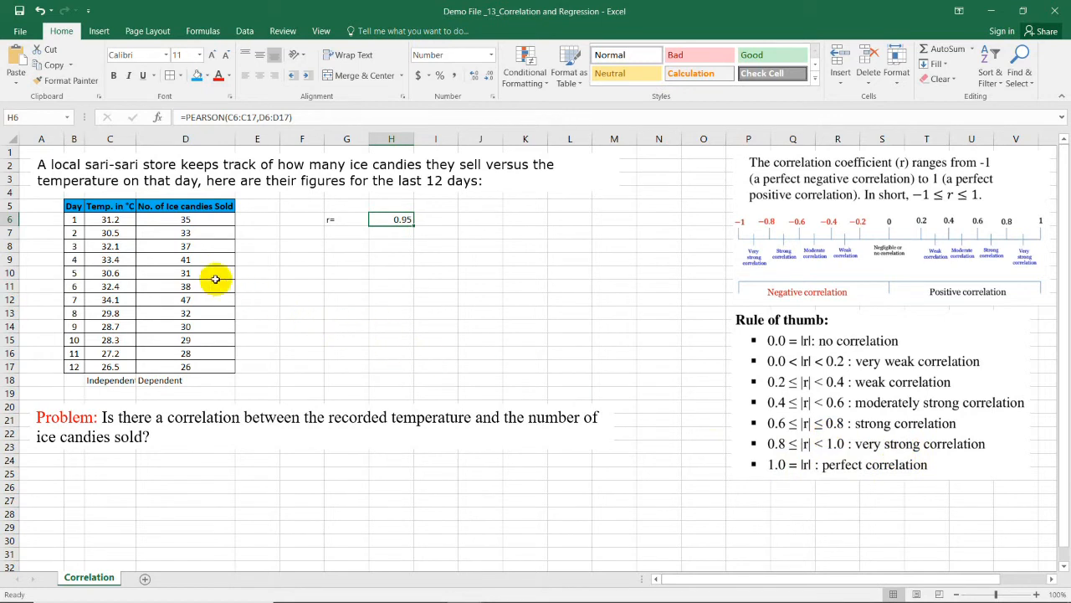
pyautogui.moveTo(129, 205)
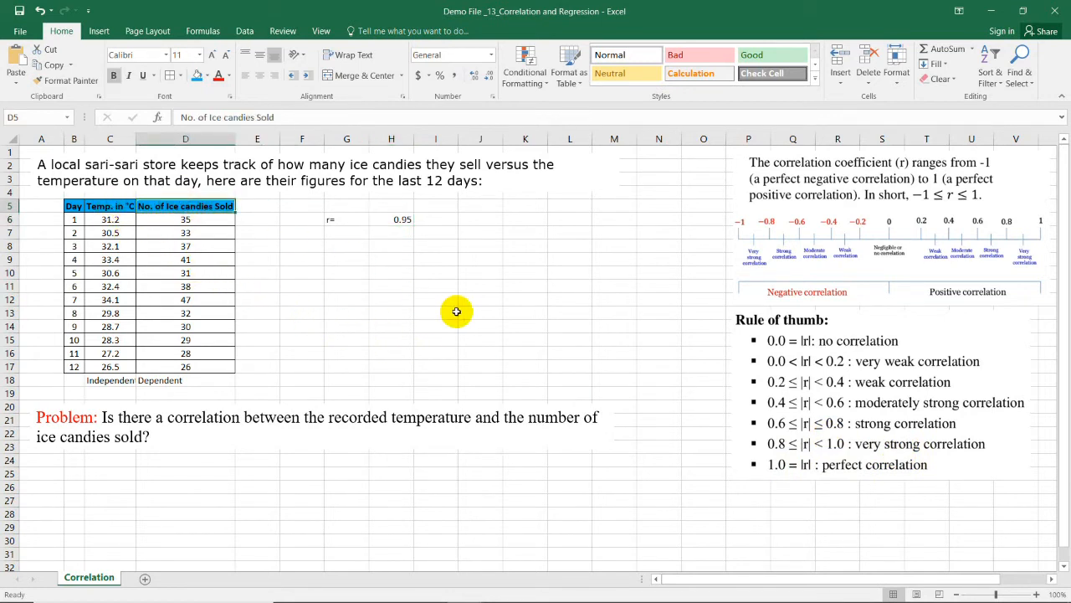
# Step: Round the H6 correlation down to 0.95 with Decrease Decimal
pyautogui.click(434, 299)
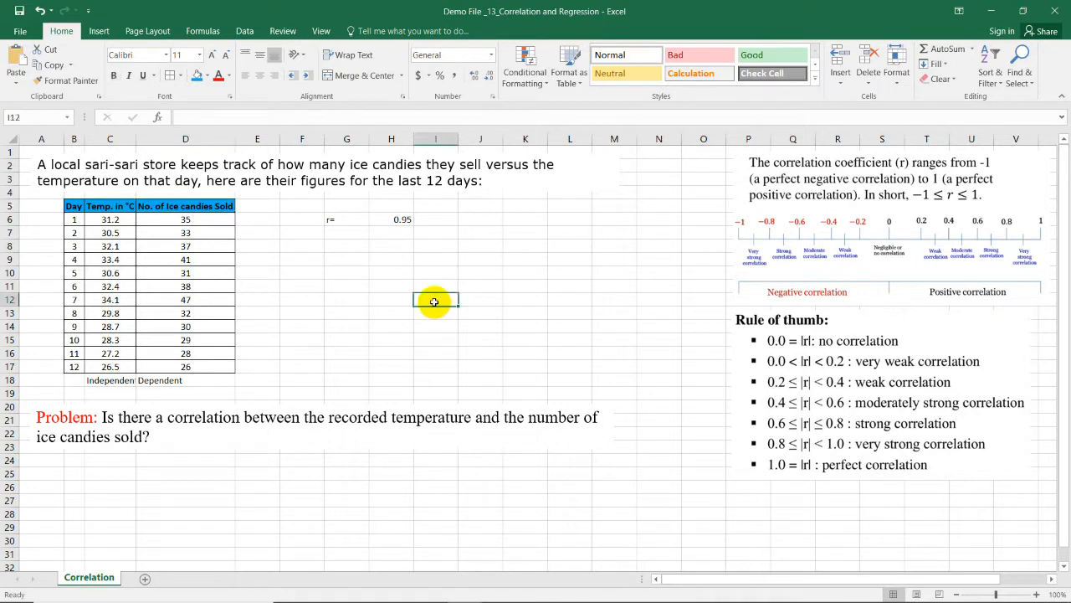
pyautogui.moveTo(358, 223)
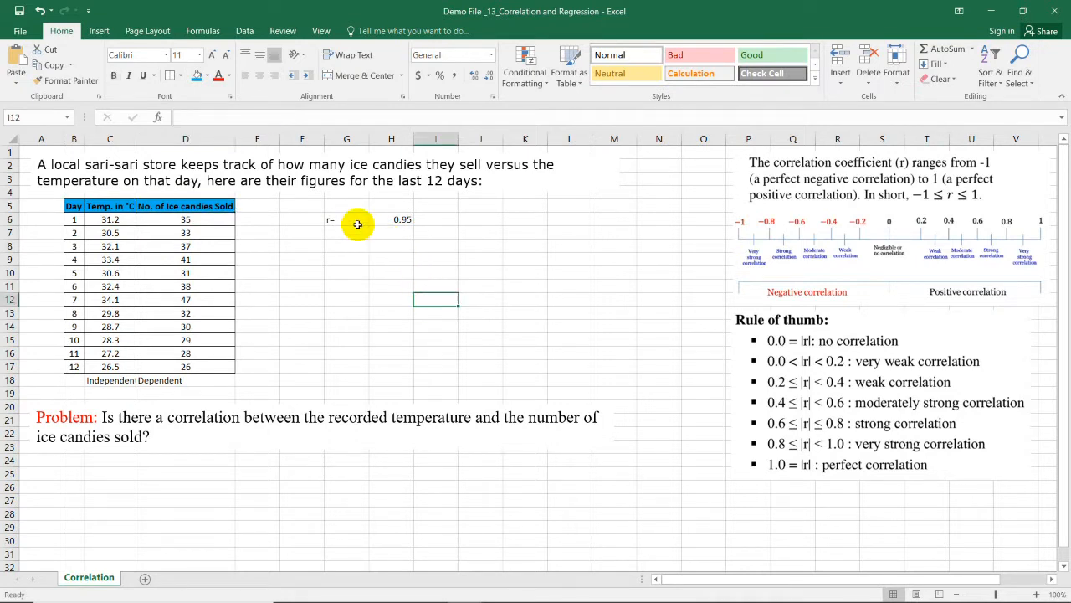
pyautogui.click(345, 220)
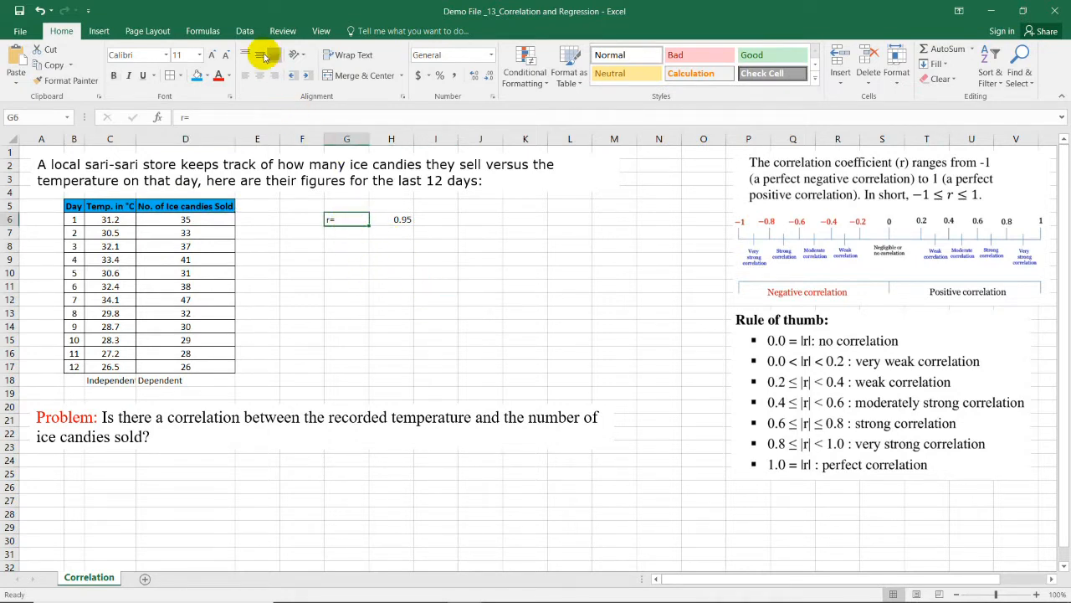
# Step: Launch Data Analysis and choose the Correlation tool
pyautogui.click(245, 31)
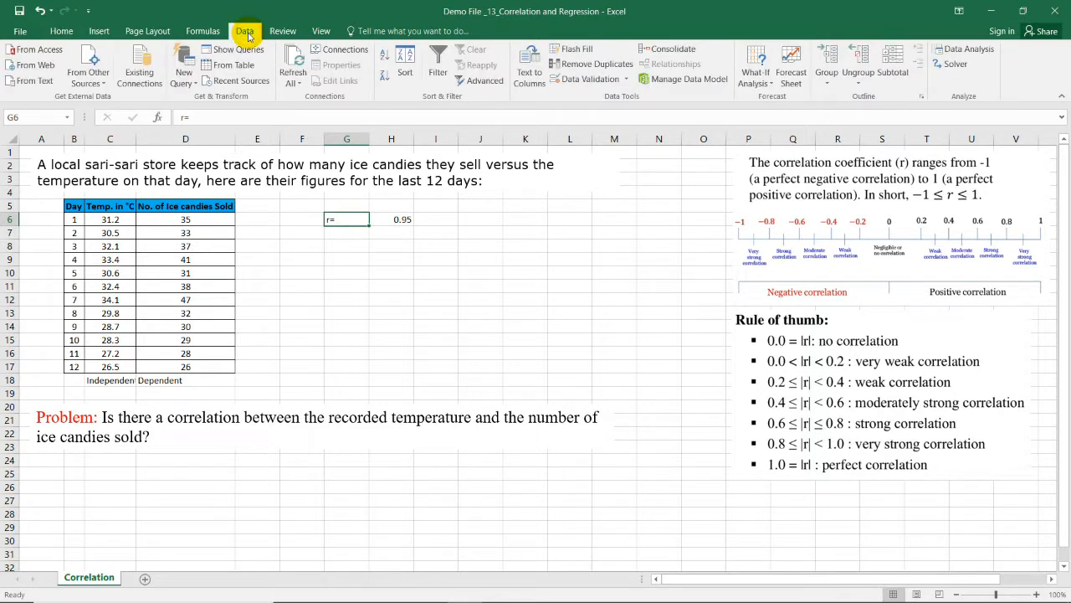
pyautogui.moveTo(683, 79)
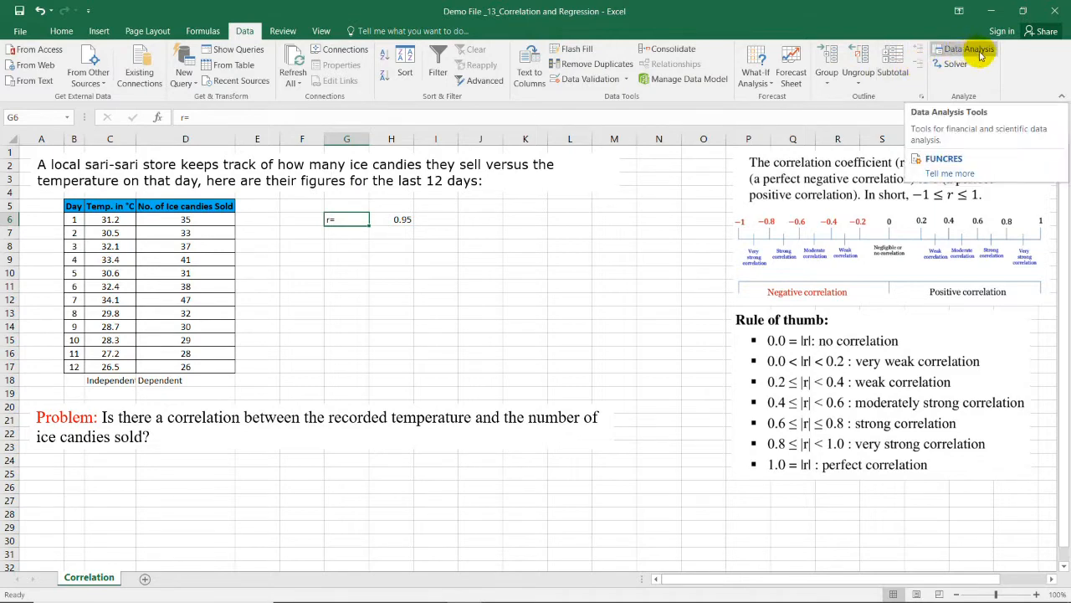
pyautogui.click(967, 48)
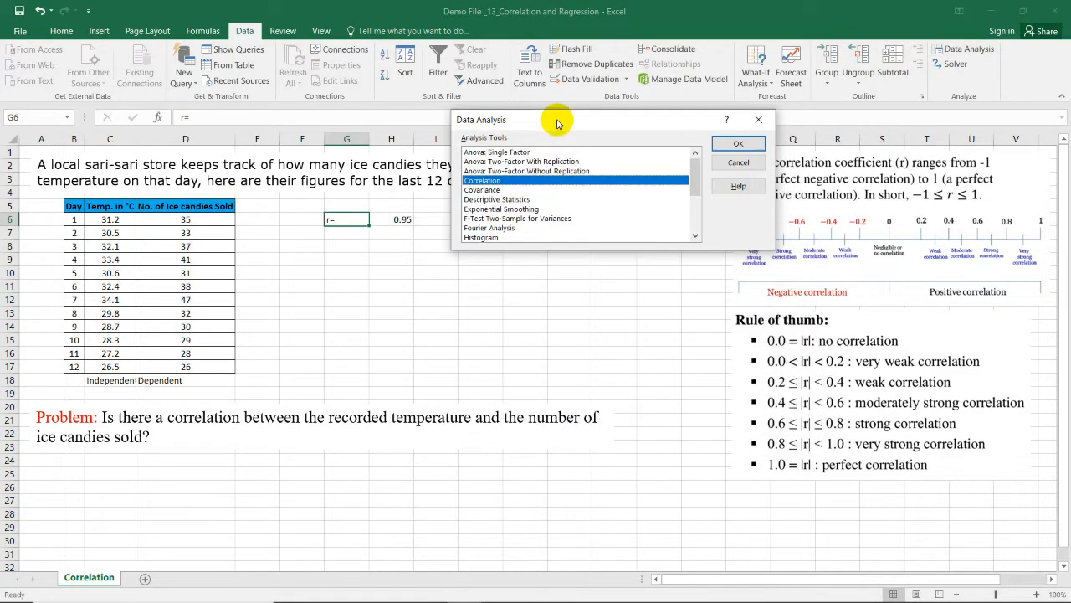
pyautogui.moveTo(718, 157)
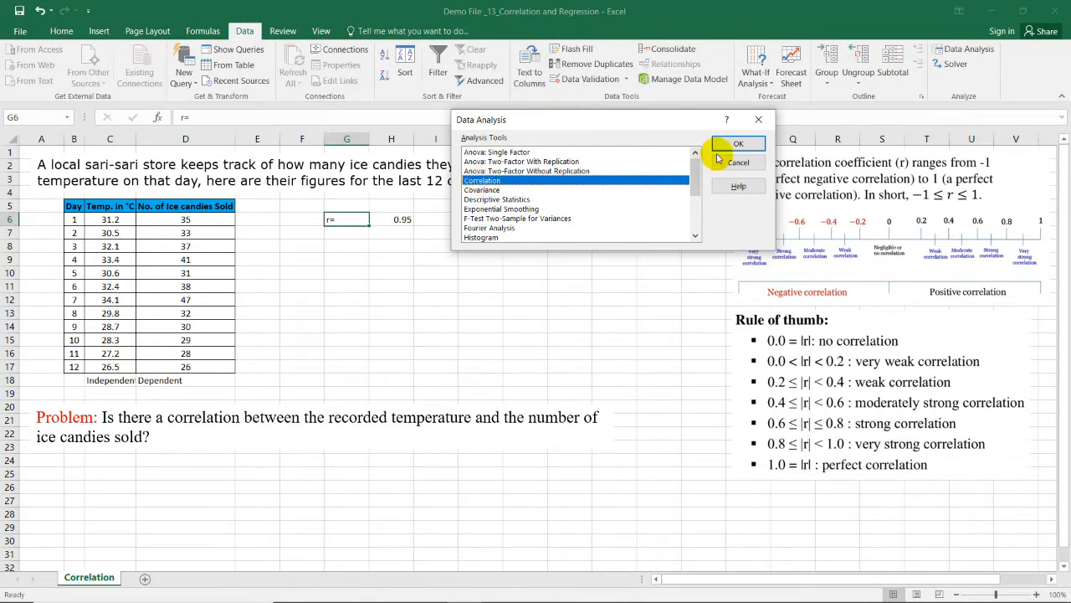
pyautogui.click(738, 143)
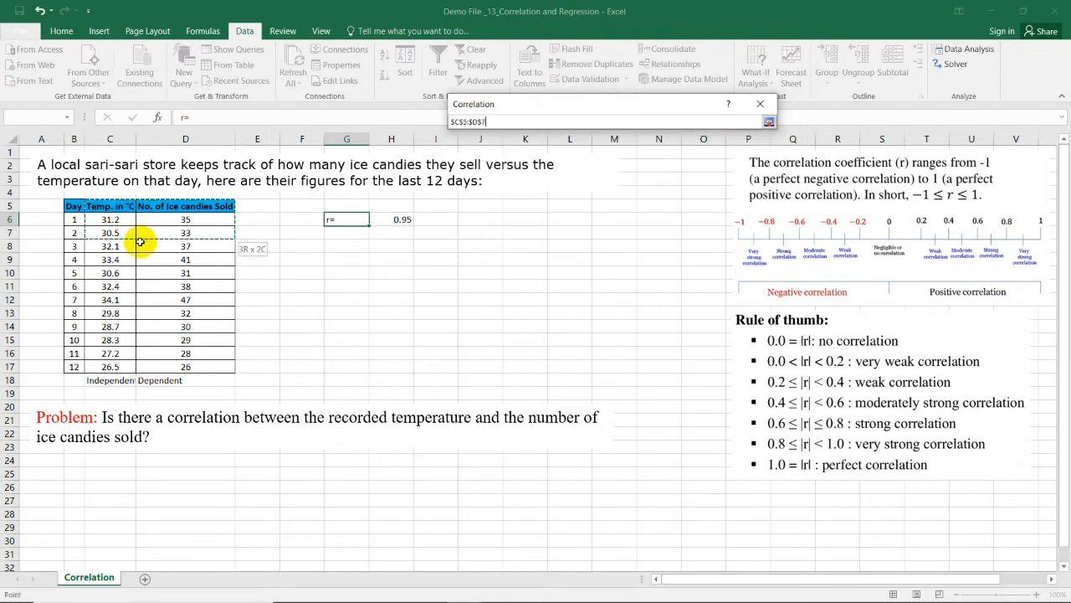
# Step: Correlate input C5:D17 with first-row labels, outputting the matrix to G10:J13
pyautogui.moveTo(141, 242); pyautogui.dragTo(209, 366)
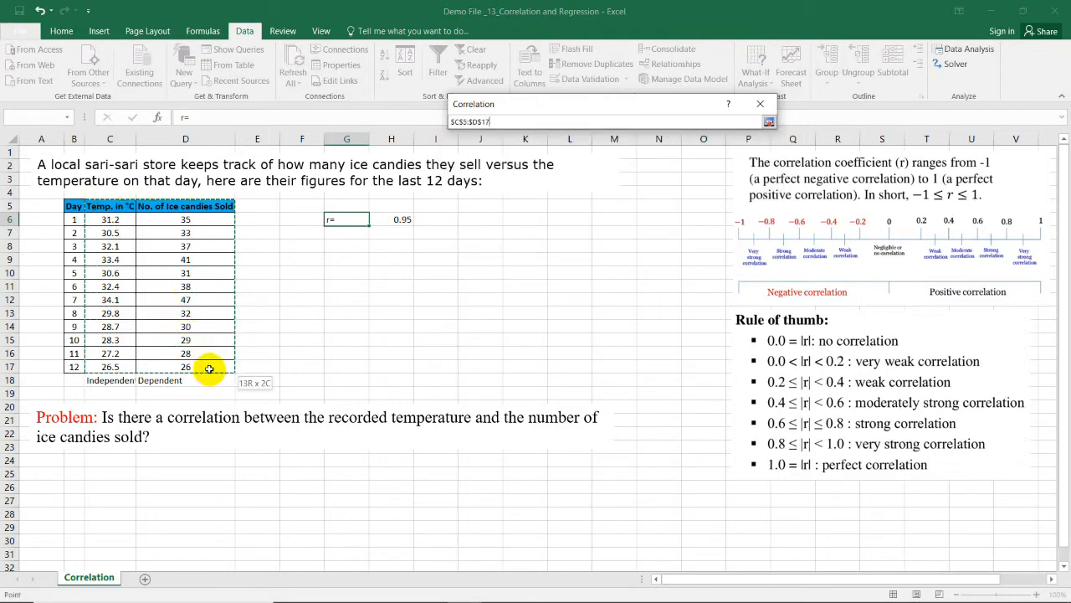
pyautogui.click(768, 122)
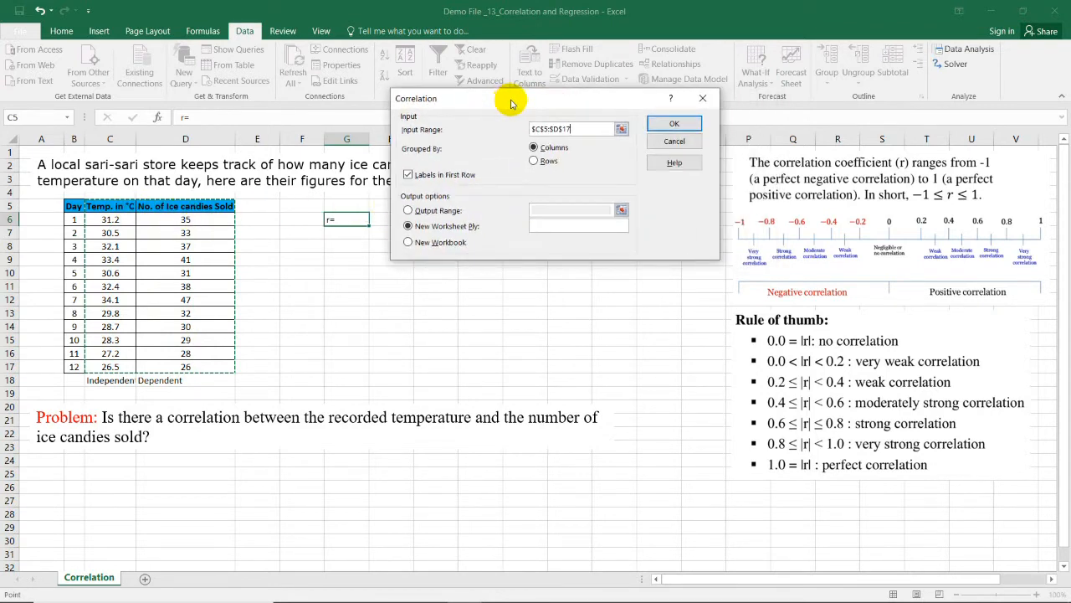
pyautogui.moveTo(489, 123)
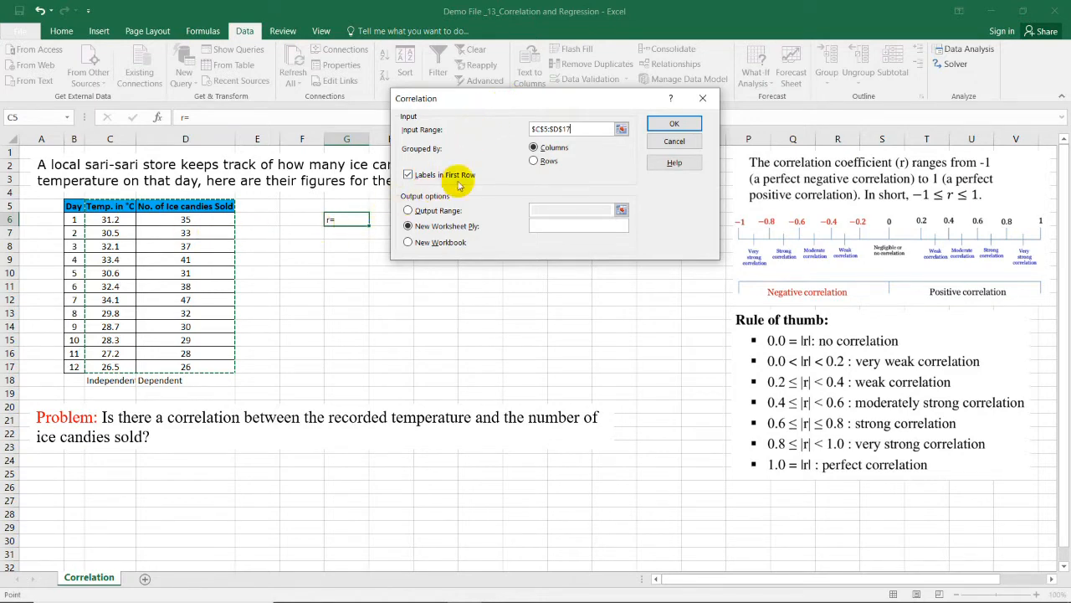
pyautogui.click(407, 175)
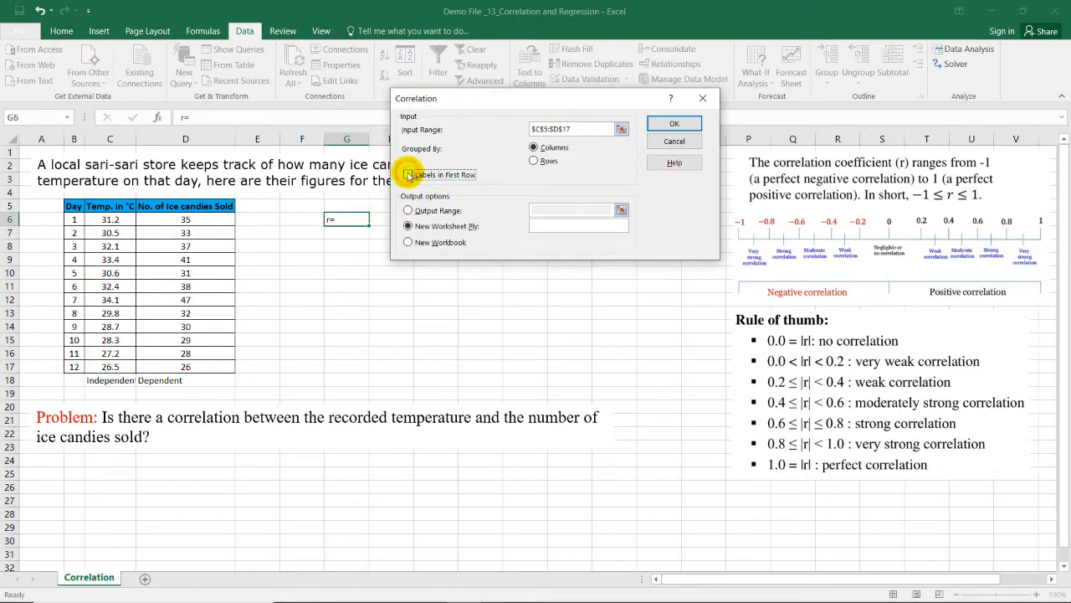
pyautogui.click(409, 174)
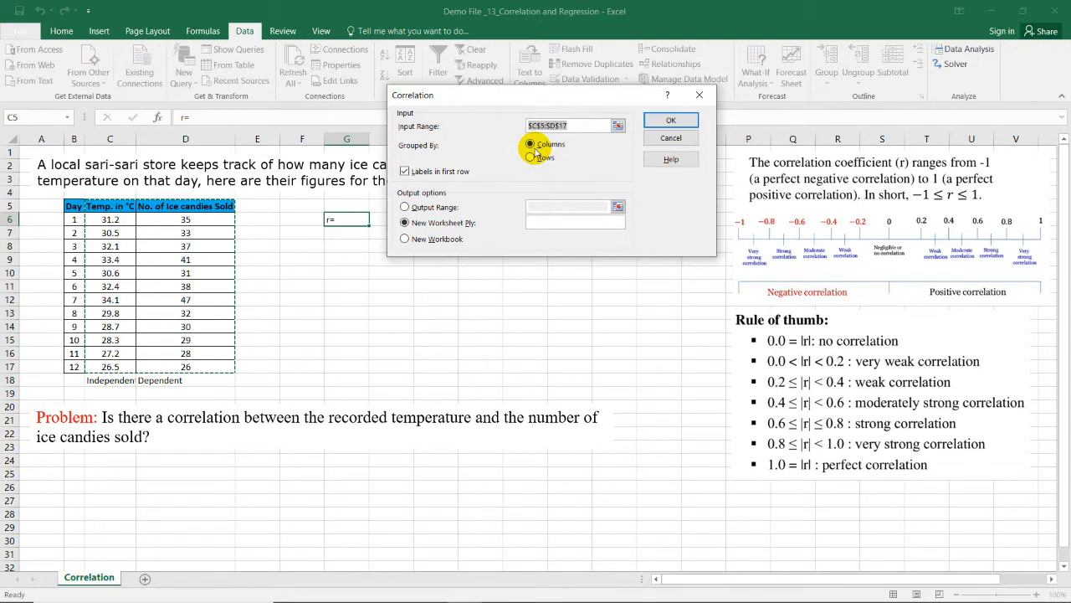
pyautogui.moveTo(494, 183)
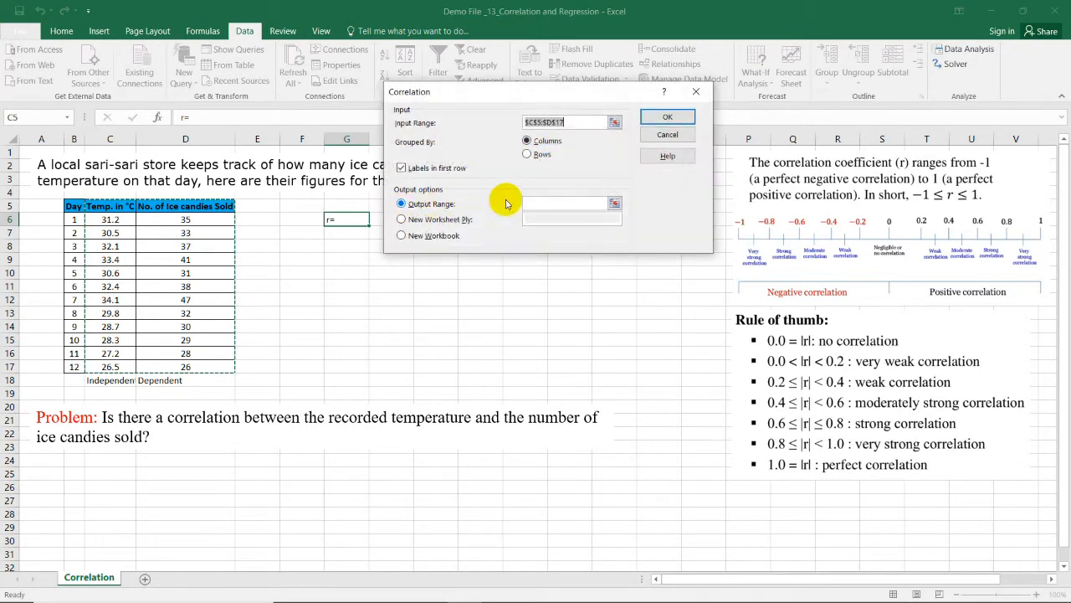
pyautogui.moveTo(324, 274)
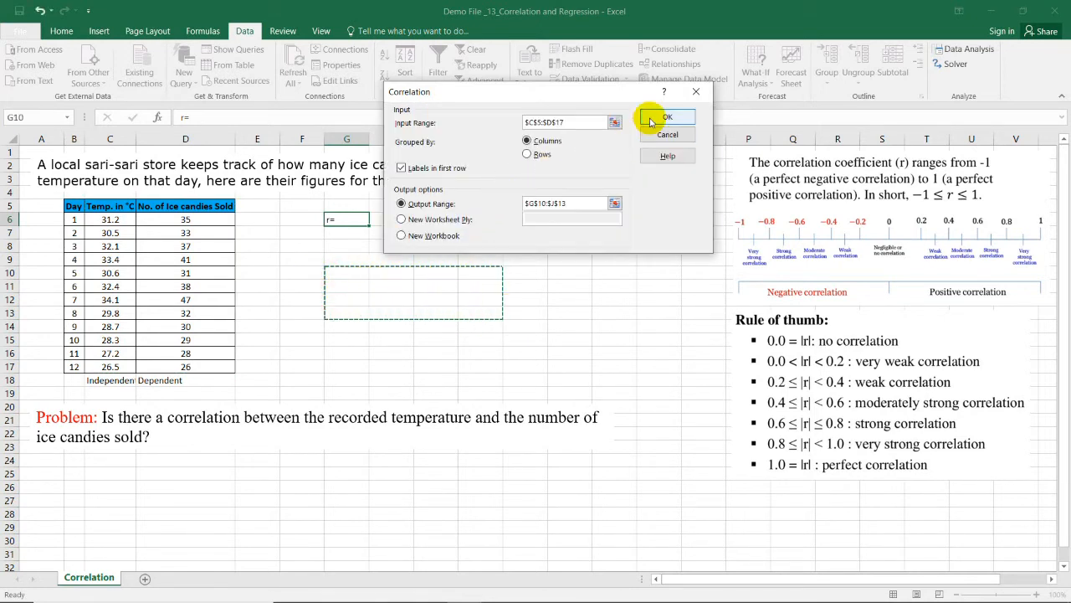
pyautogui.click(667, 116)
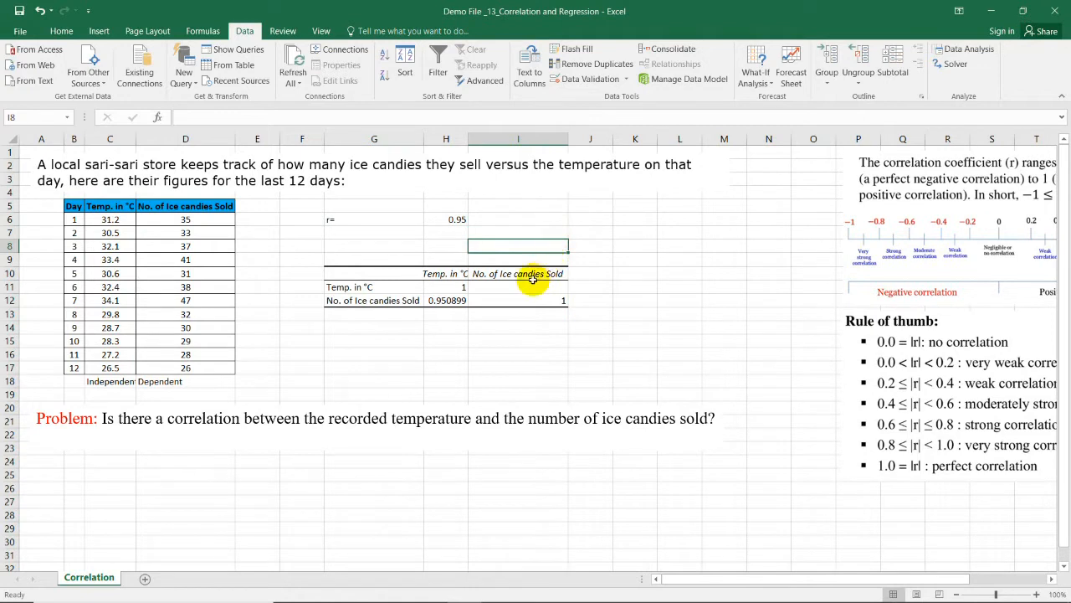
pyautogui.moveTo(468, 309)
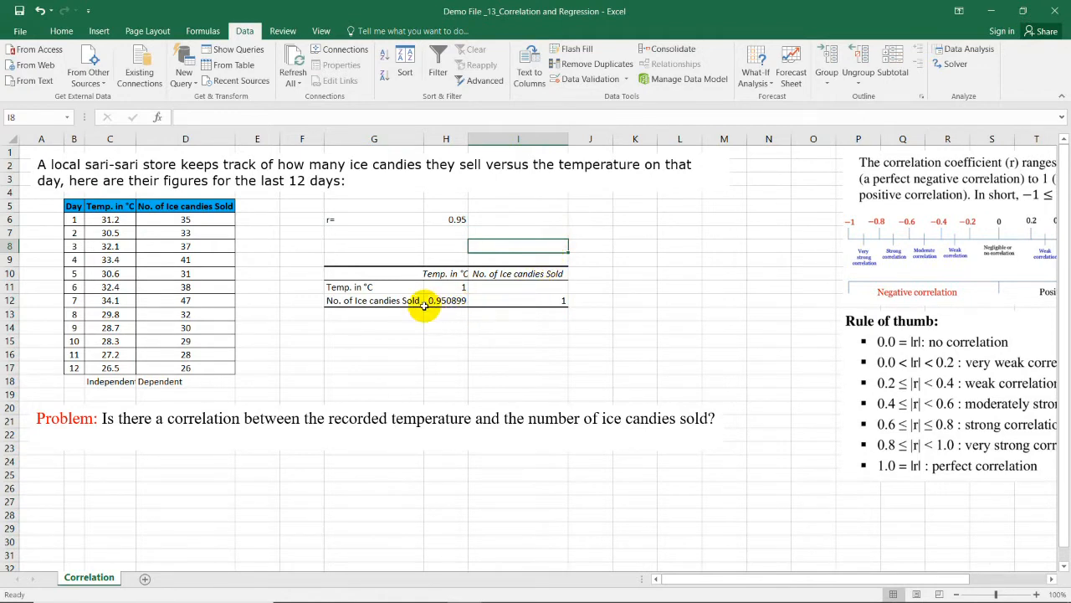
# Step: Review the ice-candy matrix entries (1, 0.950899), then go to the Correlation 2 sheet
pyautogui.click(445, 274)
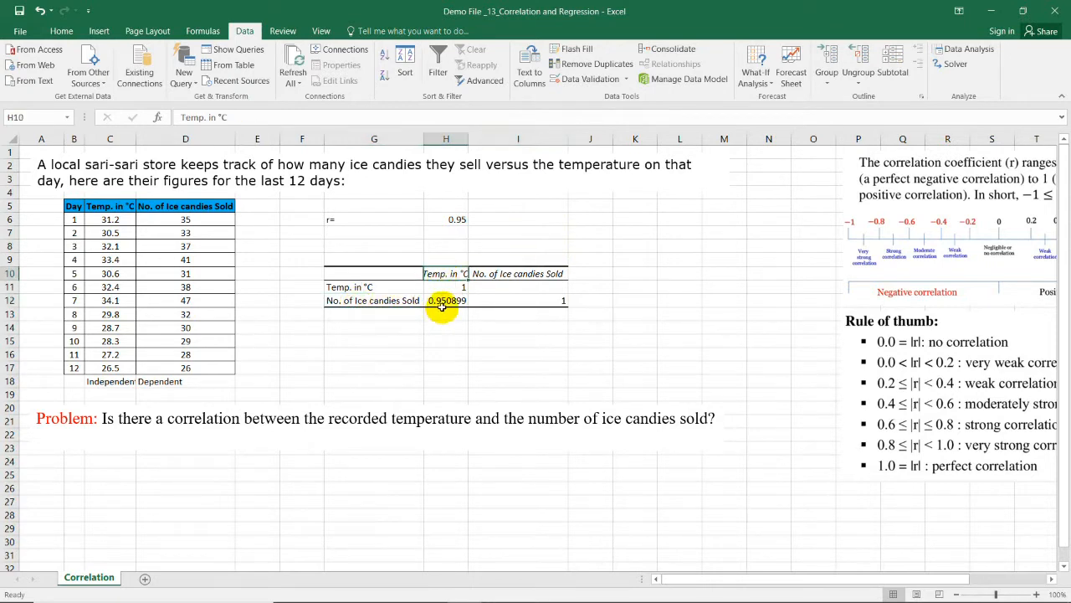
pyautogui.click(446, 301)
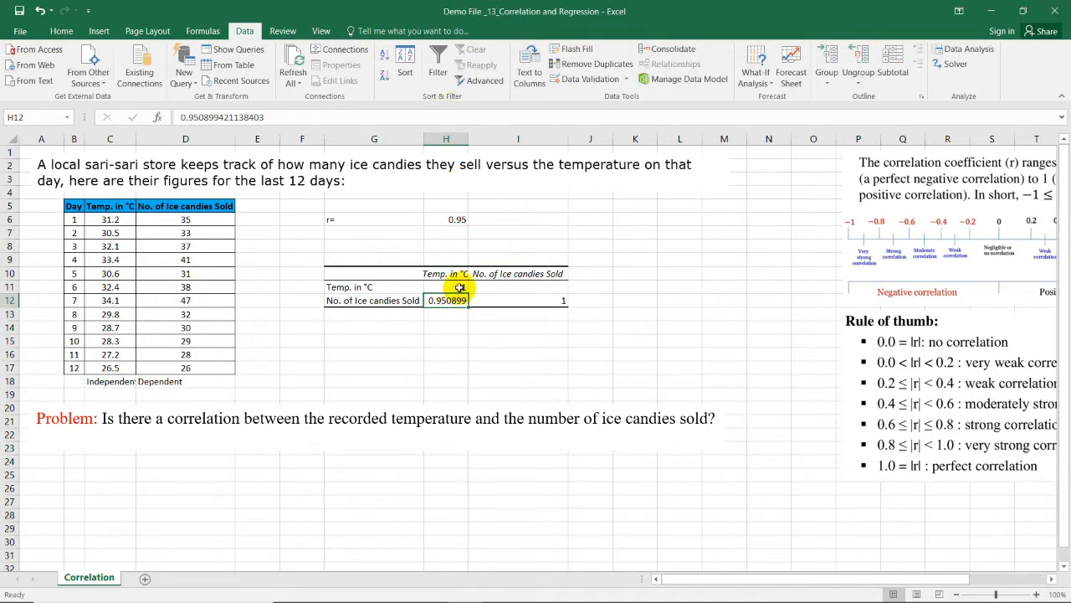
pyautogui.click(518, 286)
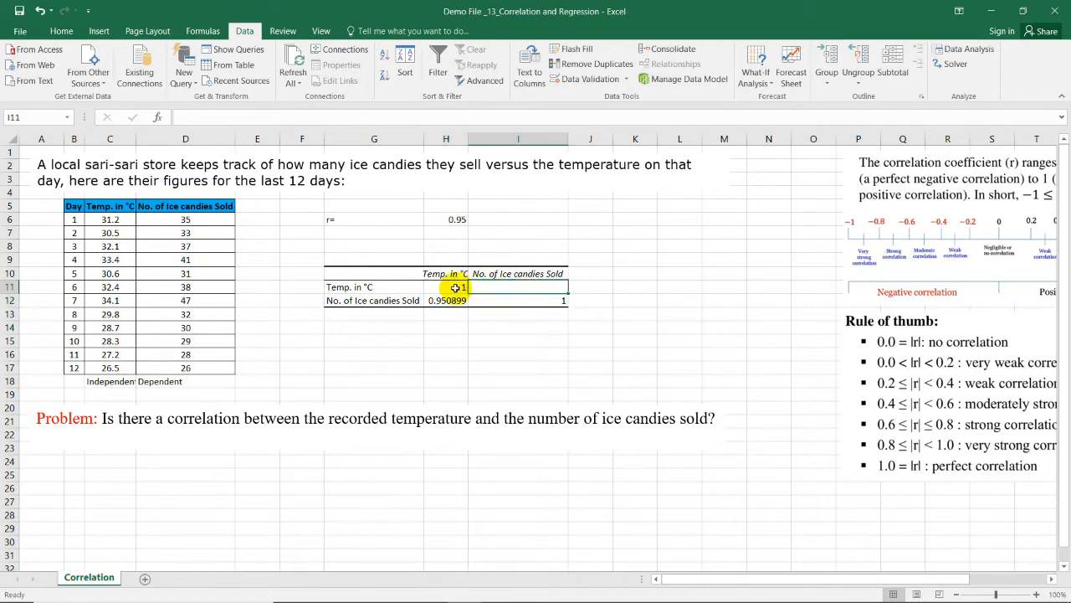
pyautogui.click(445, 287)
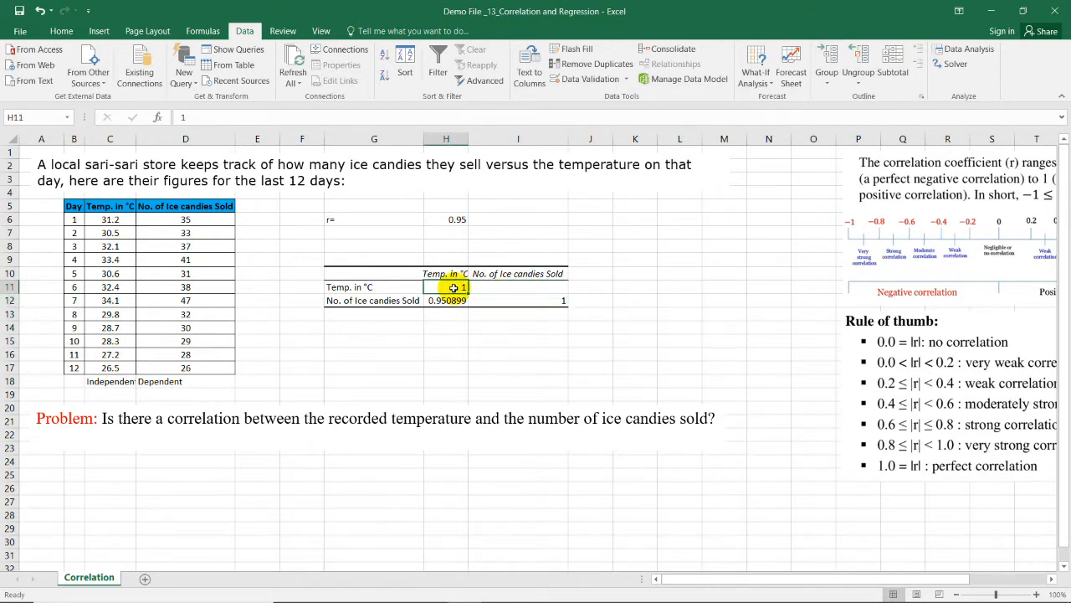
pyautogui.click(447, 273)
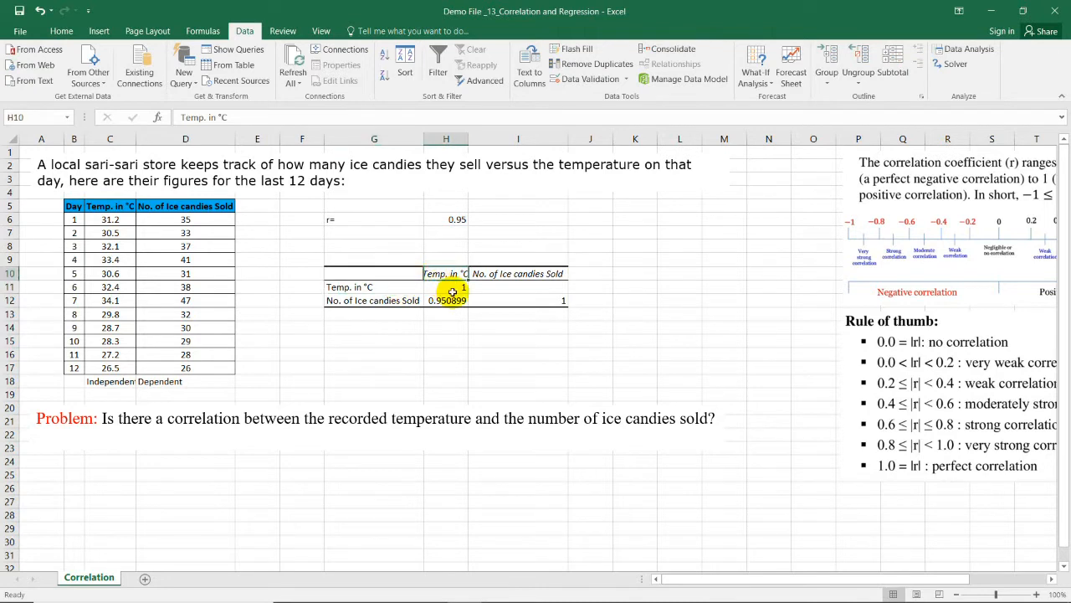
pyautogui.click(446, 287)
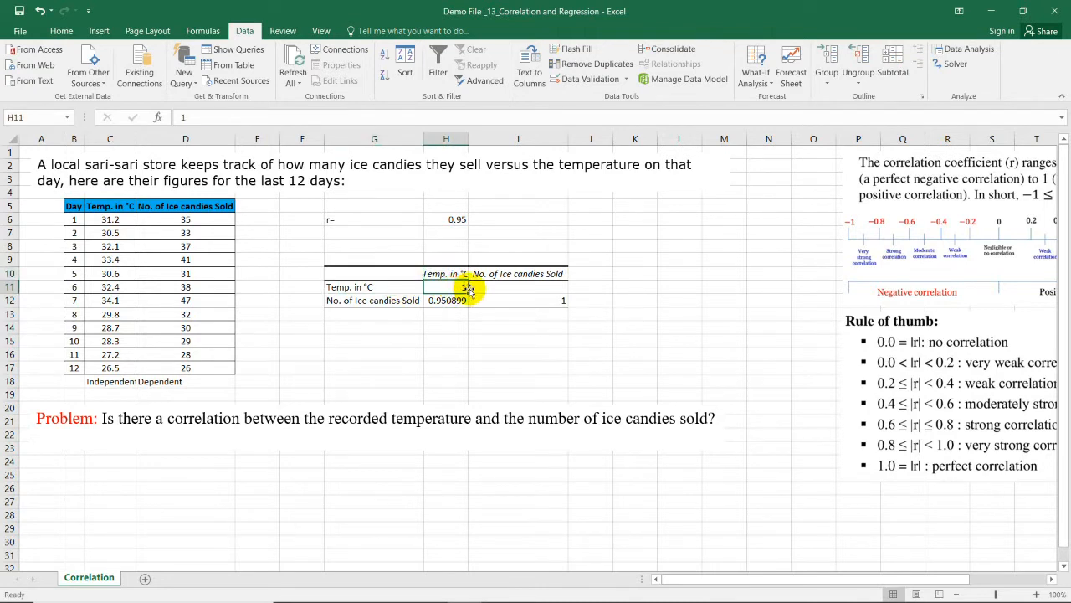
pyautogui.click(518, 301)
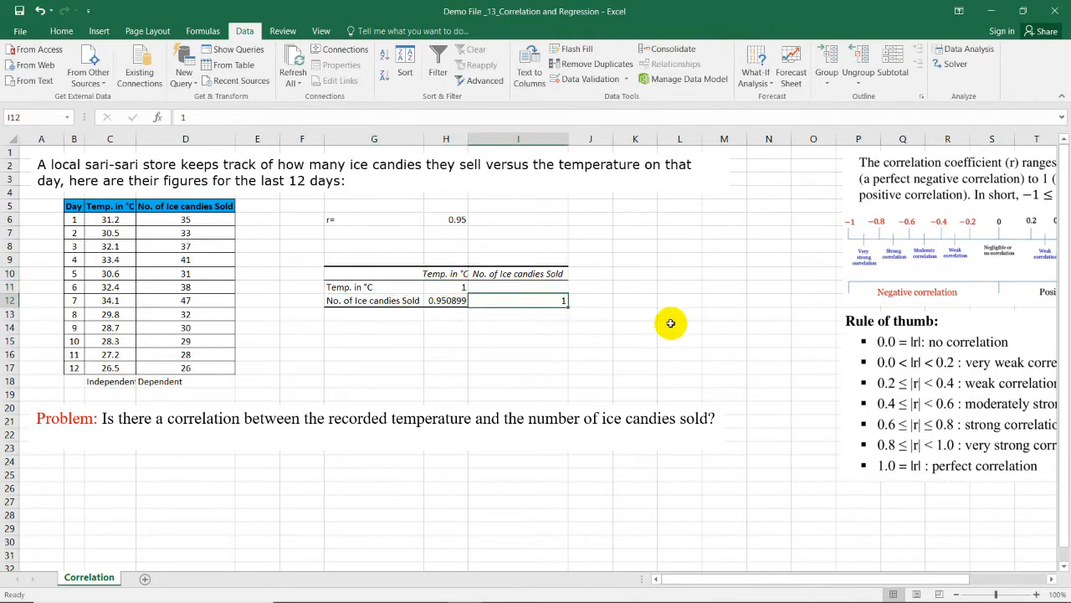
pyautogui.click(157, 577)
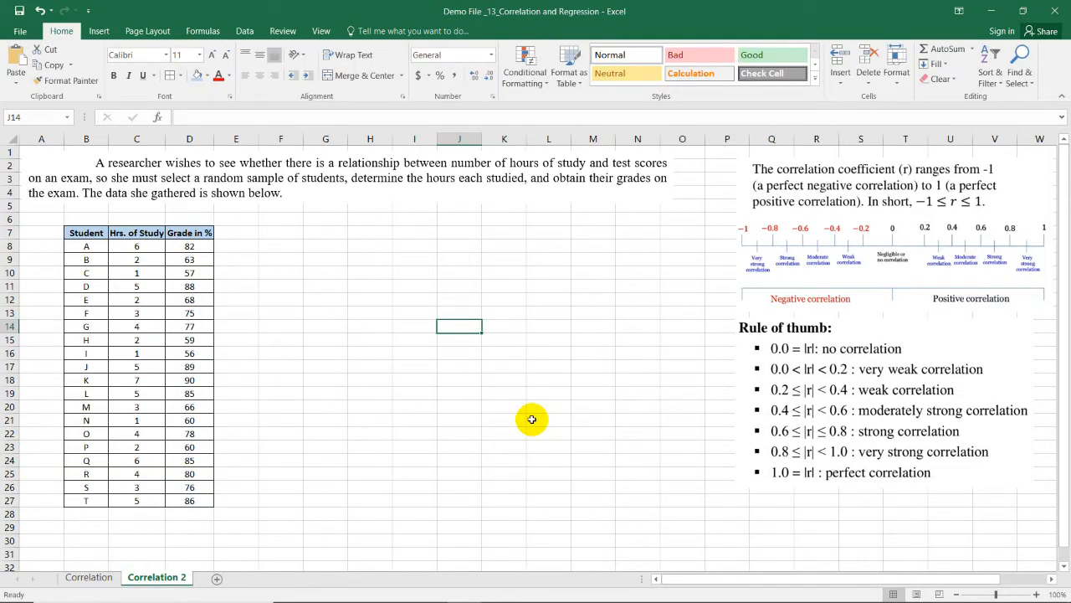
pyautogui.moveTo(284, 217)
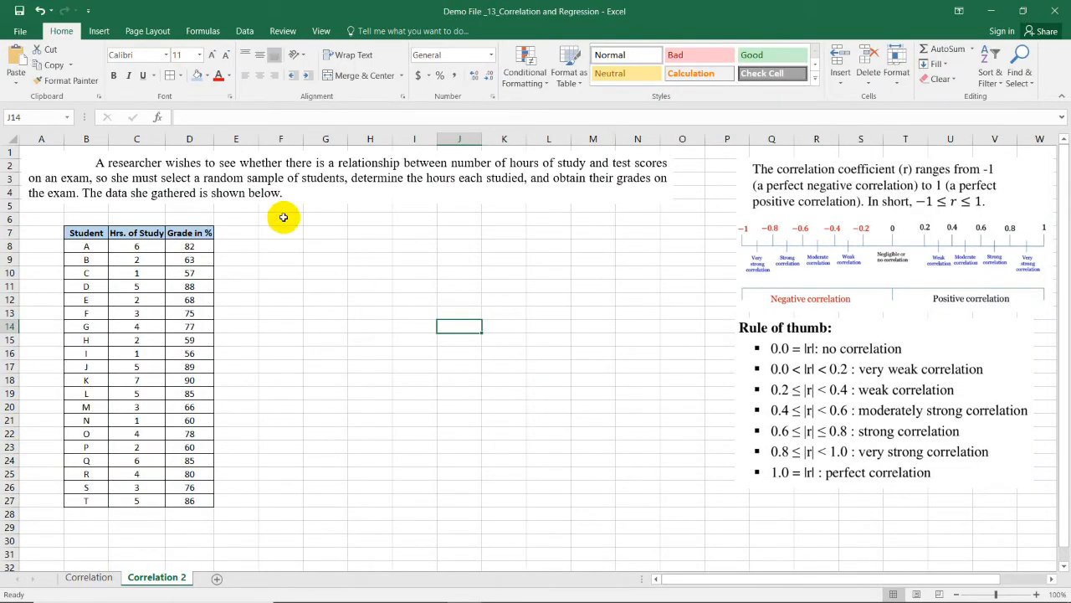
pyautogui.moveTo(430, 178)
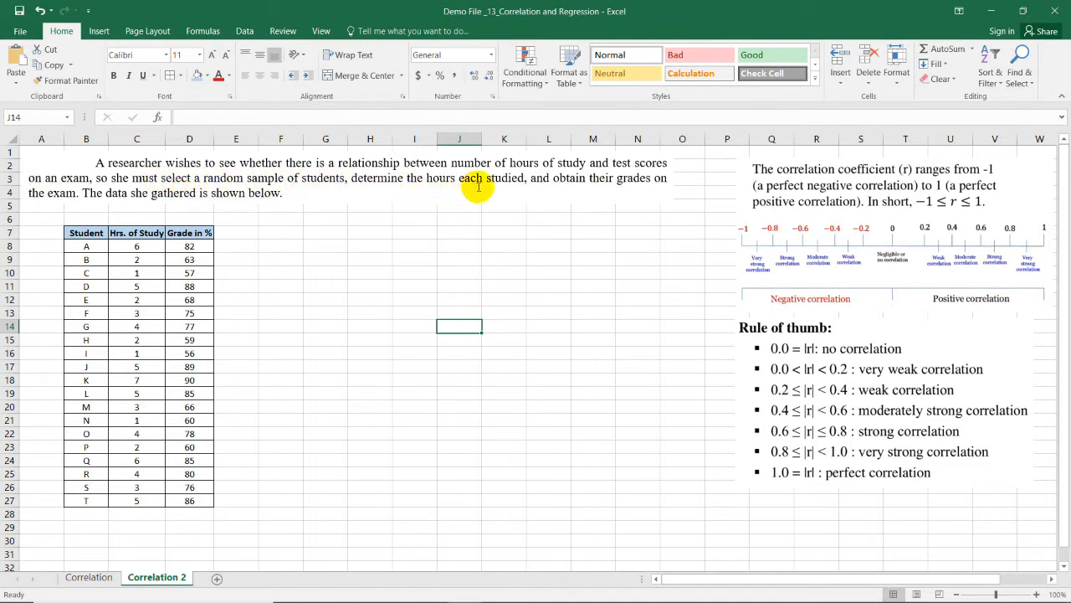
pyautogui.moveTo(50, 205)
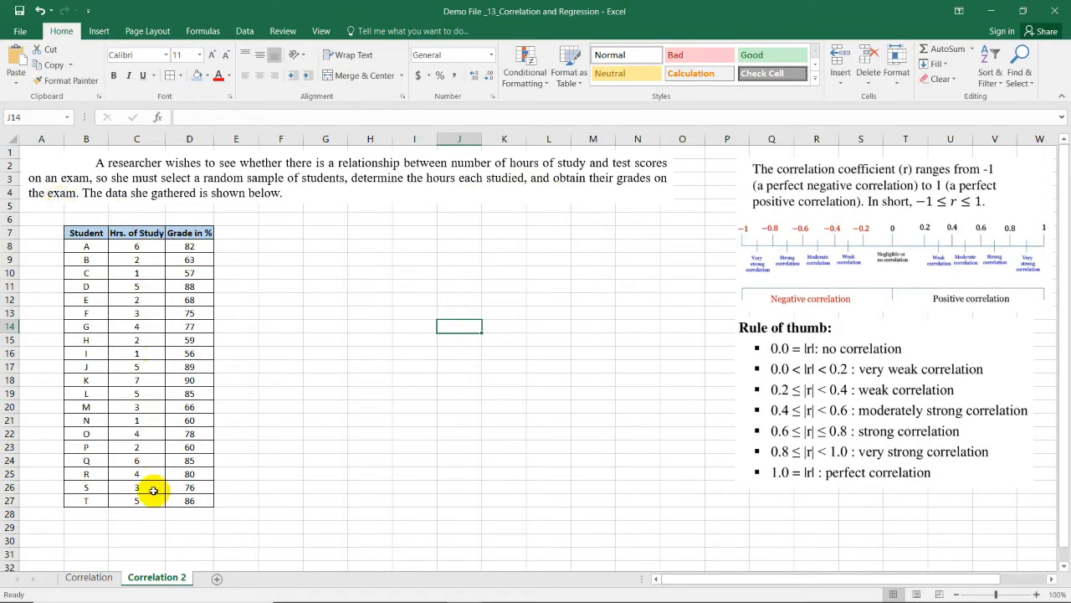
pyautogui.click(86, 232)
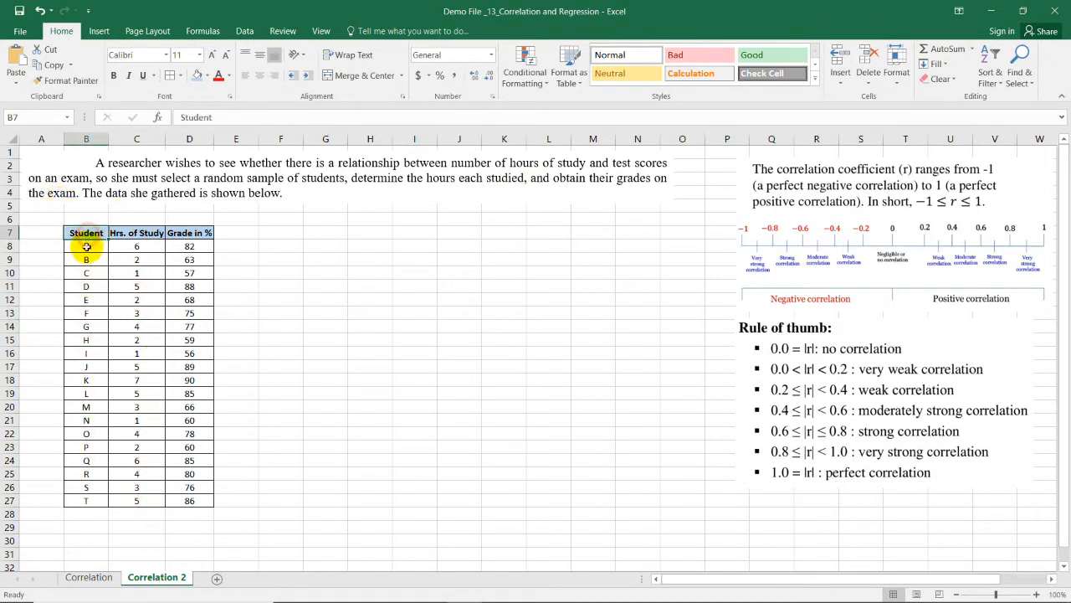
pyautogui.moveTo(86, 245); pyautogui.dragTo(86, 499)
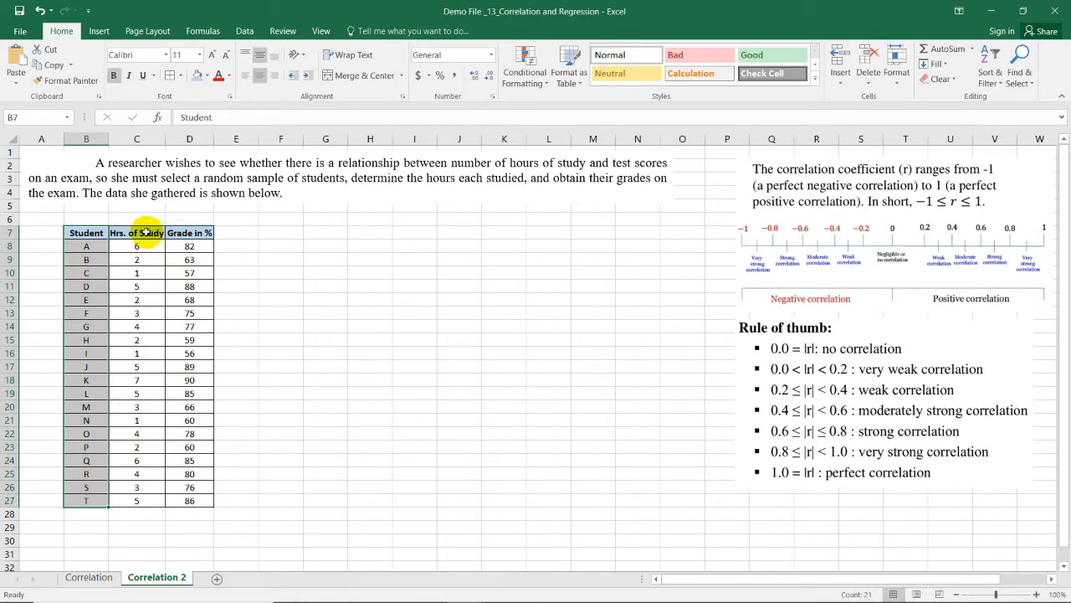
pyautogui.click(137, 246)
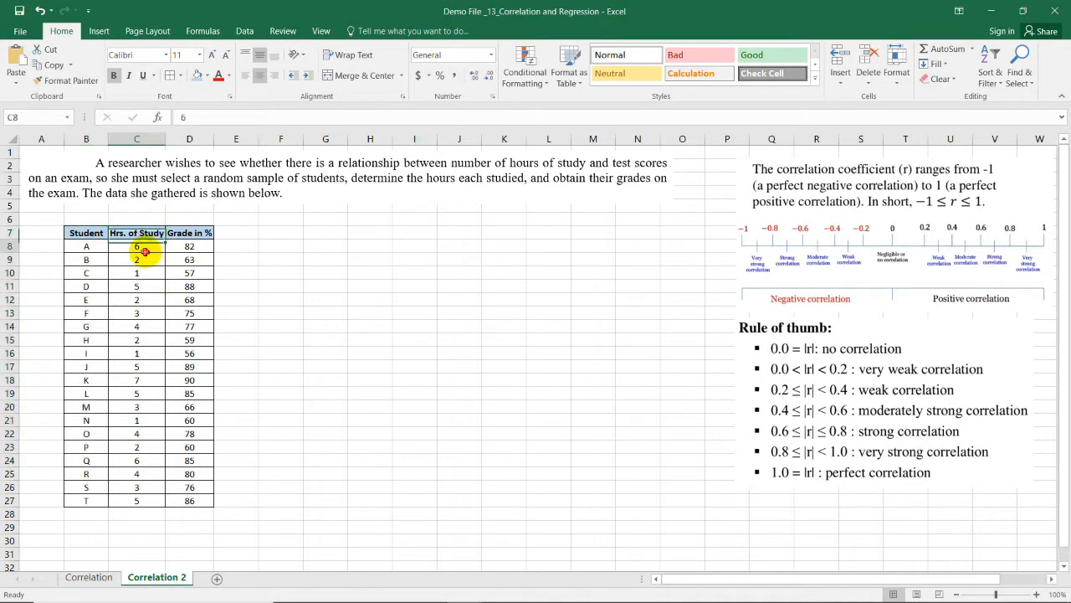
pyautogui.click(85, 246)
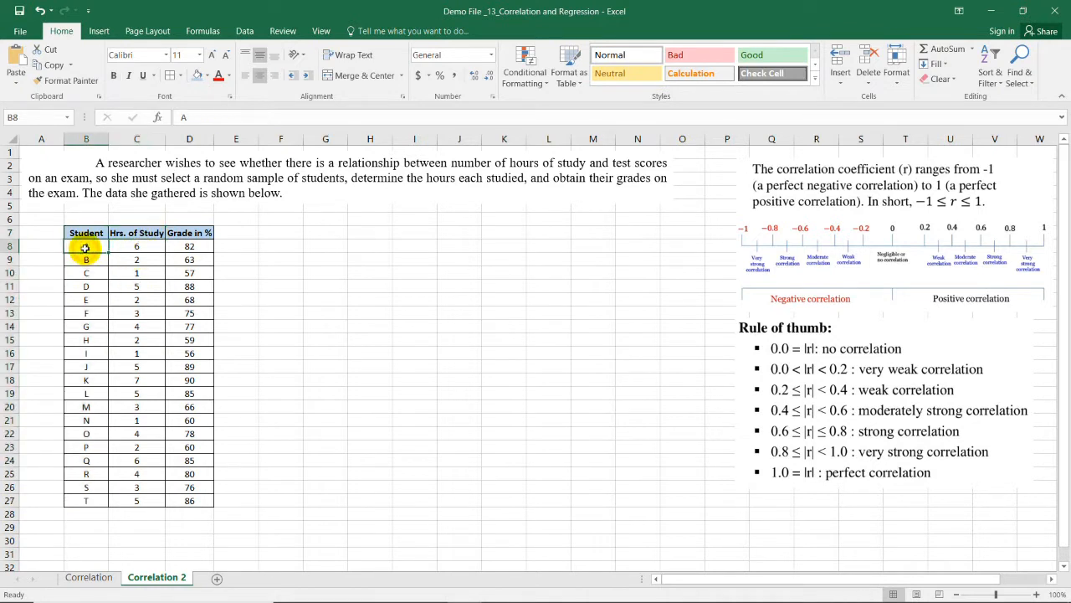
pyautogui.click(137, 246)
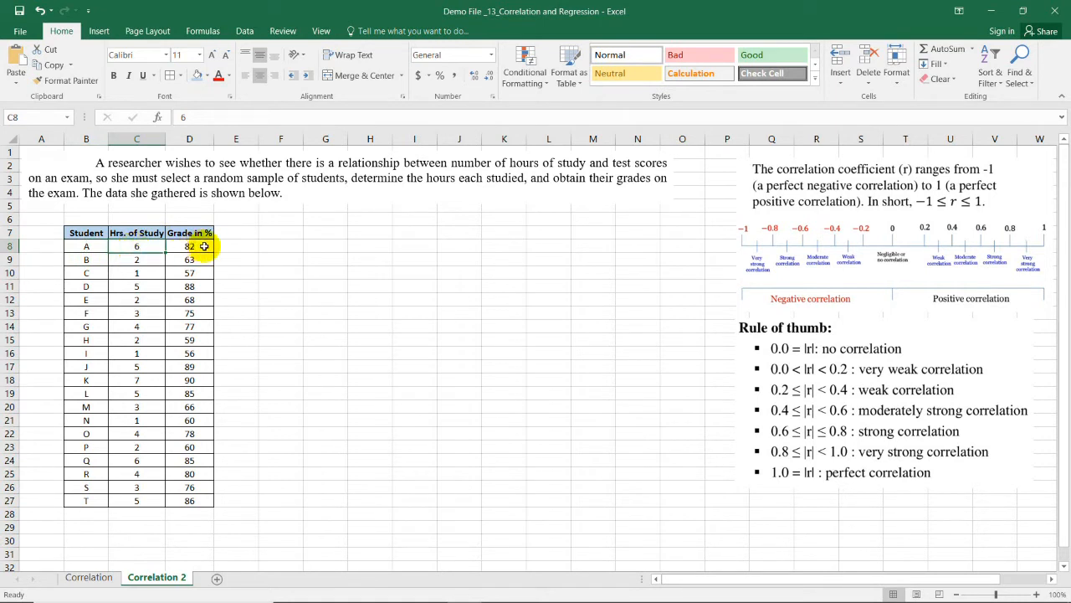
pyautogui.click(189, 246)
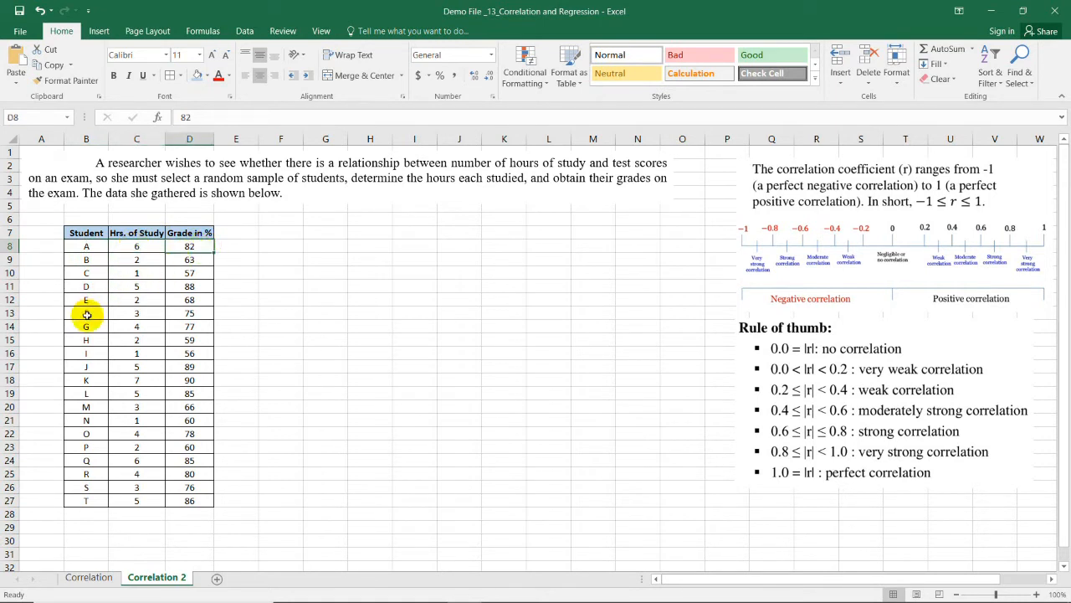
pyautogui.click(136, 313)
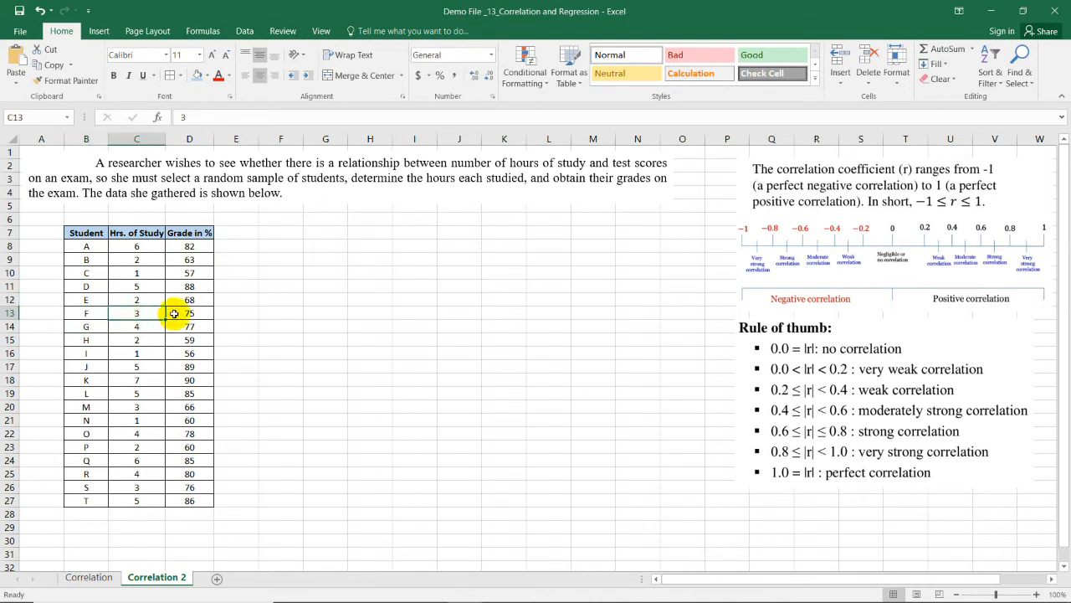
pyautogui.click(189, 312)
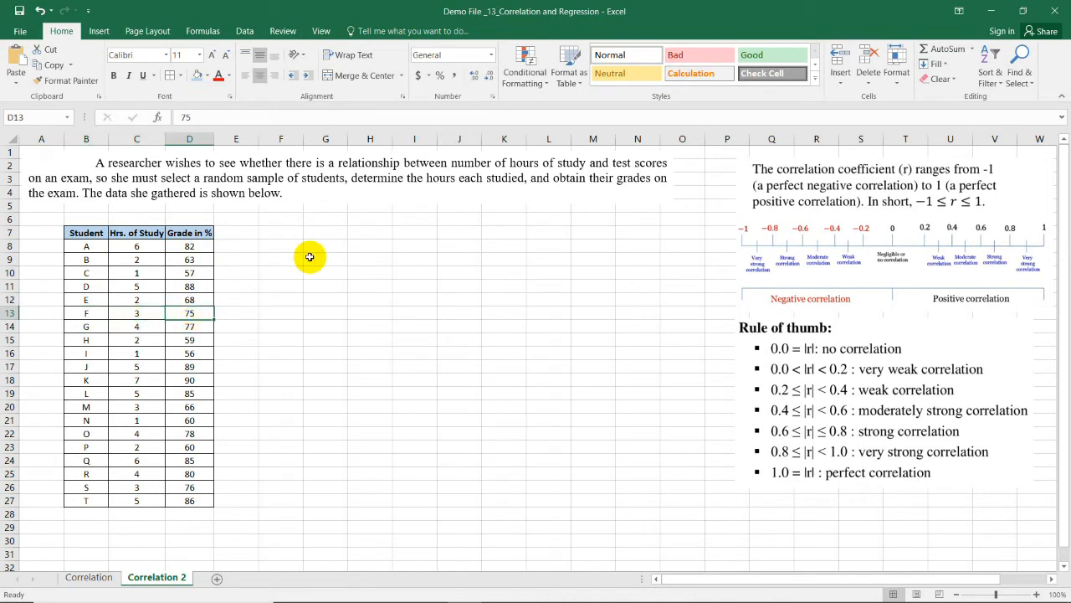
pyautogui.moveTo(395, 302)
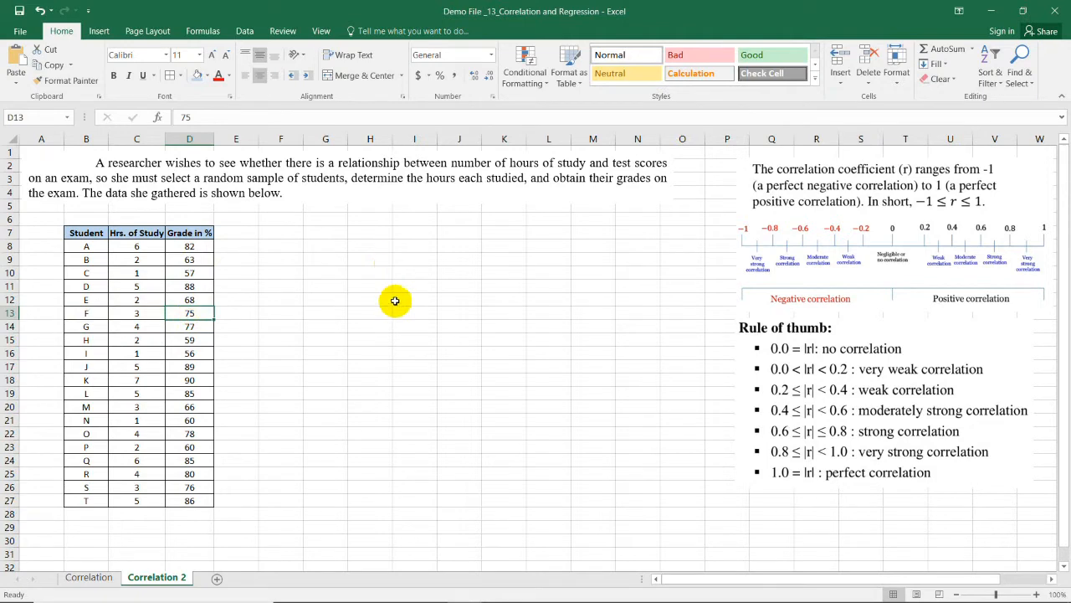
pyautogui.moveTo(139, 232)
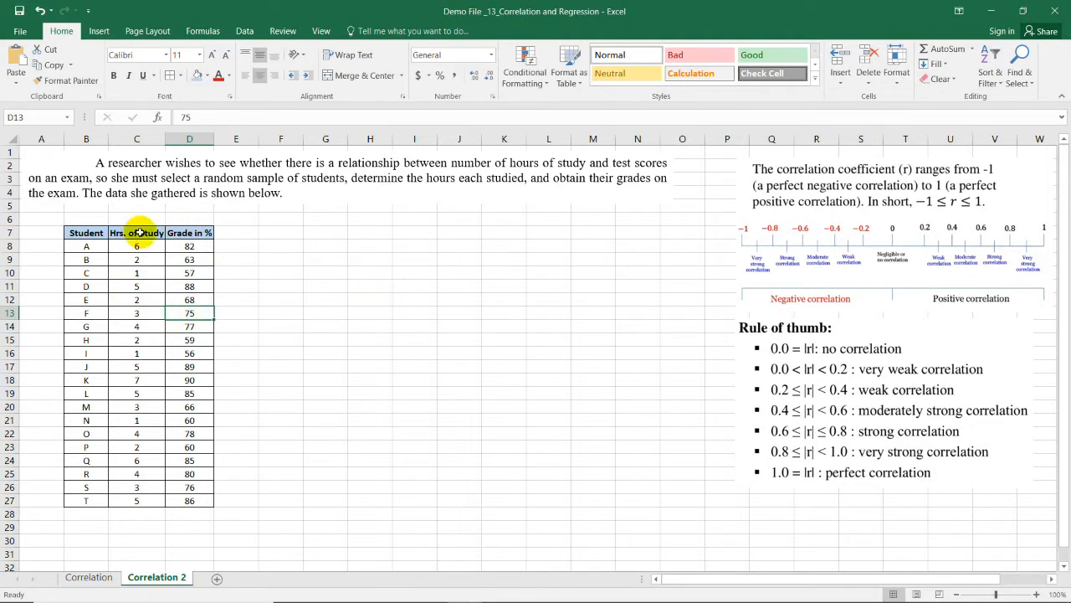
pyautogui.click(137, 232)
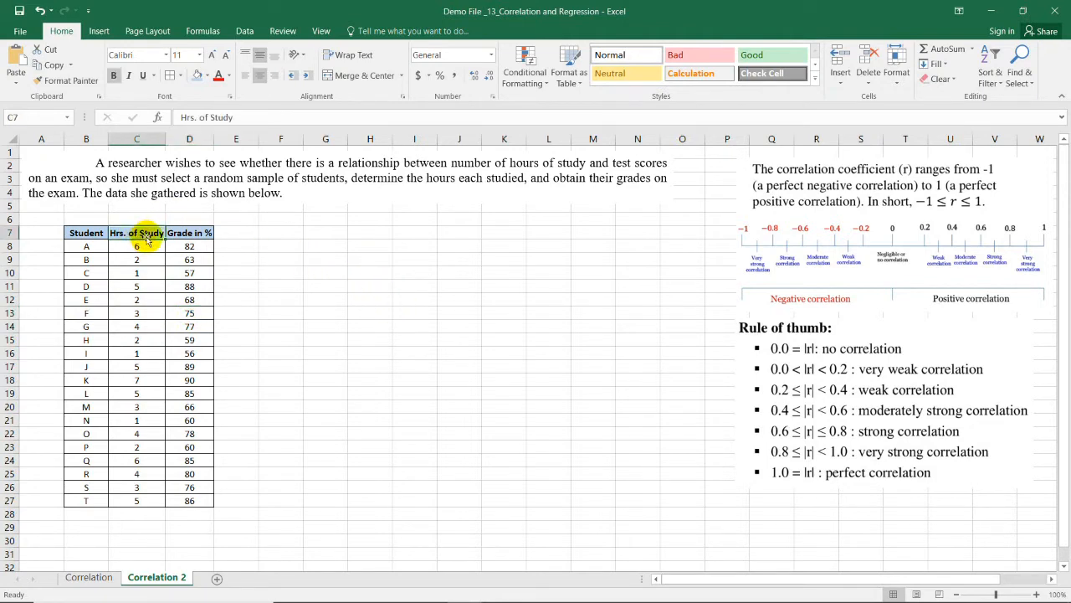
pyautogui.click(189, 233)
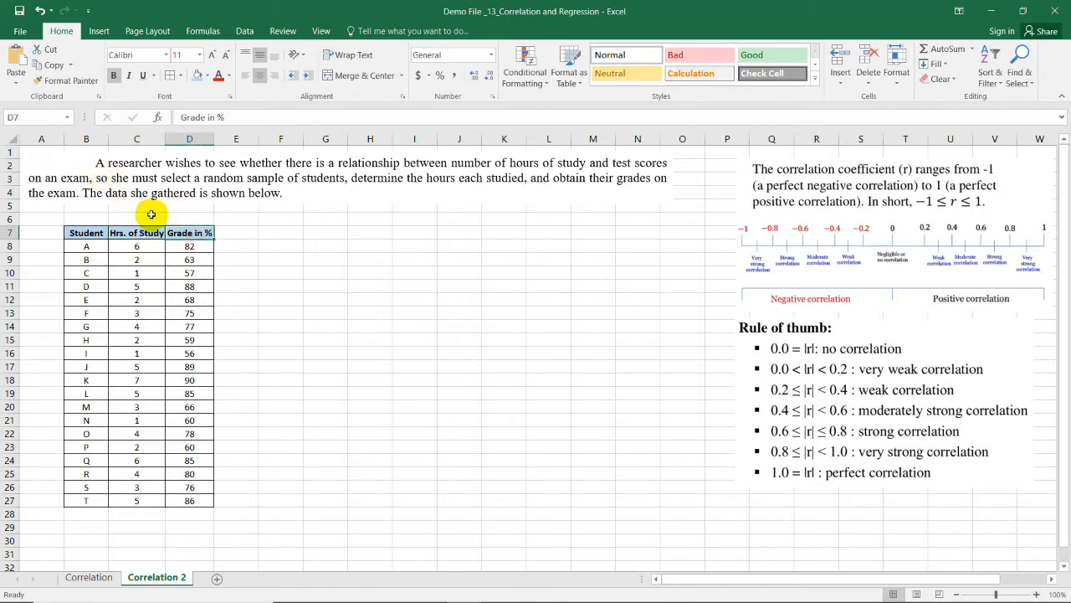
pyautogui.moveTo(422, 390)
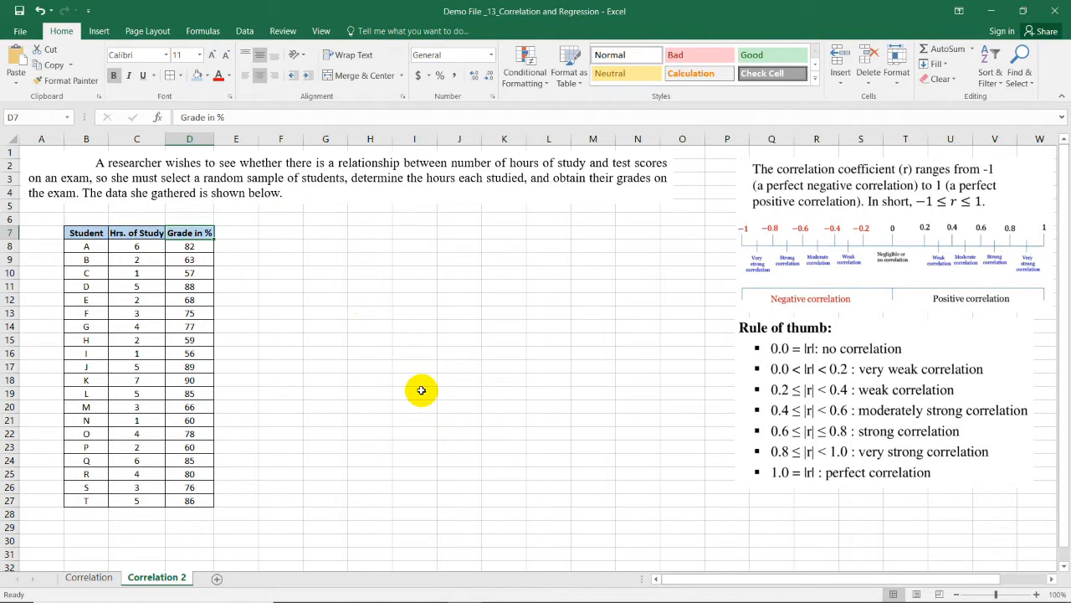
pyautogui.moveTo(297, 236)
pyautogui.write('=')
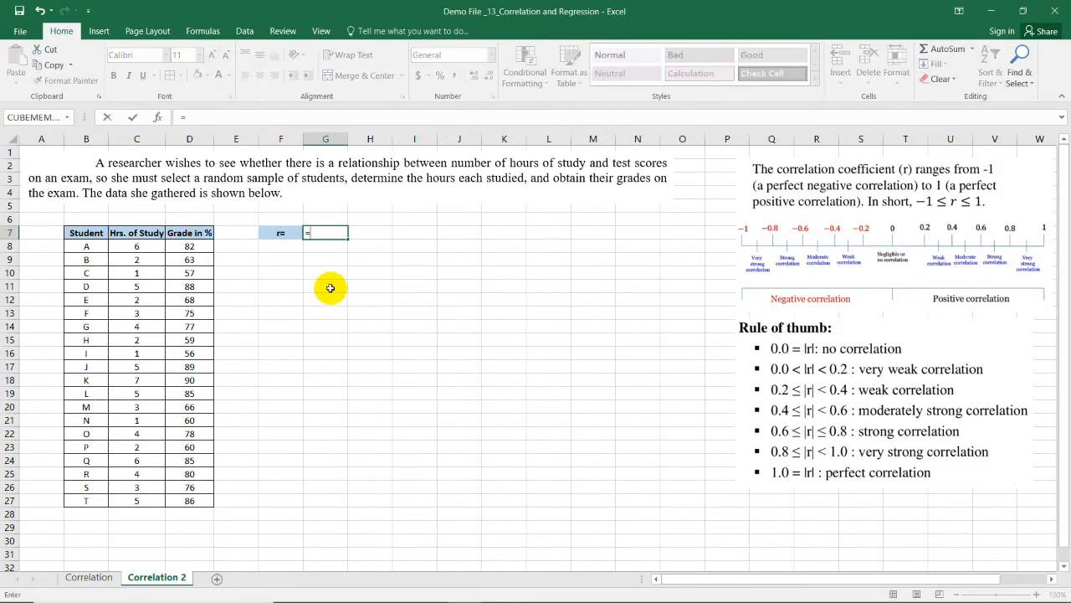
# Step: Enter =PEARSON(C8:C27,D8:D27) in G7 correlating study hours with grades
pyautogui.write('pearson')
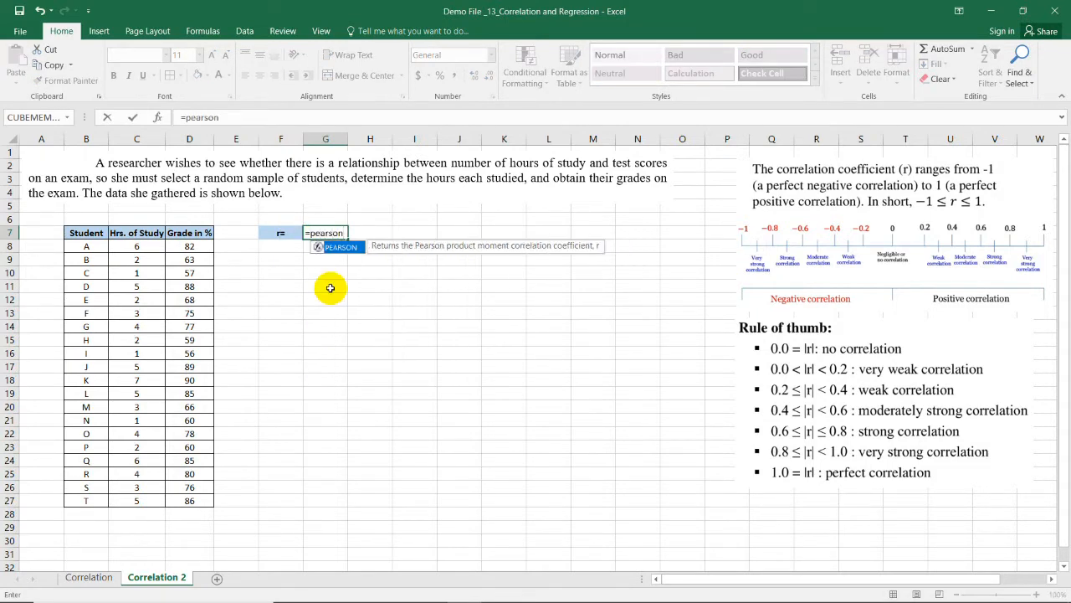
pyautogui.moveTo(137, 246); pyautogui.dragTo(137, 326)
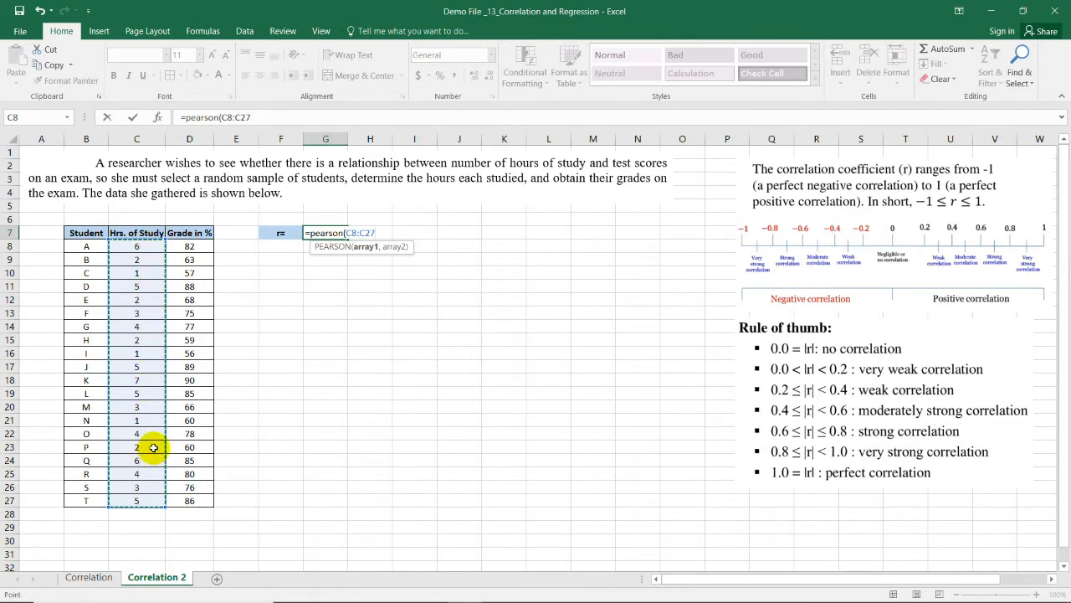
pyautogui.click(189, 246)
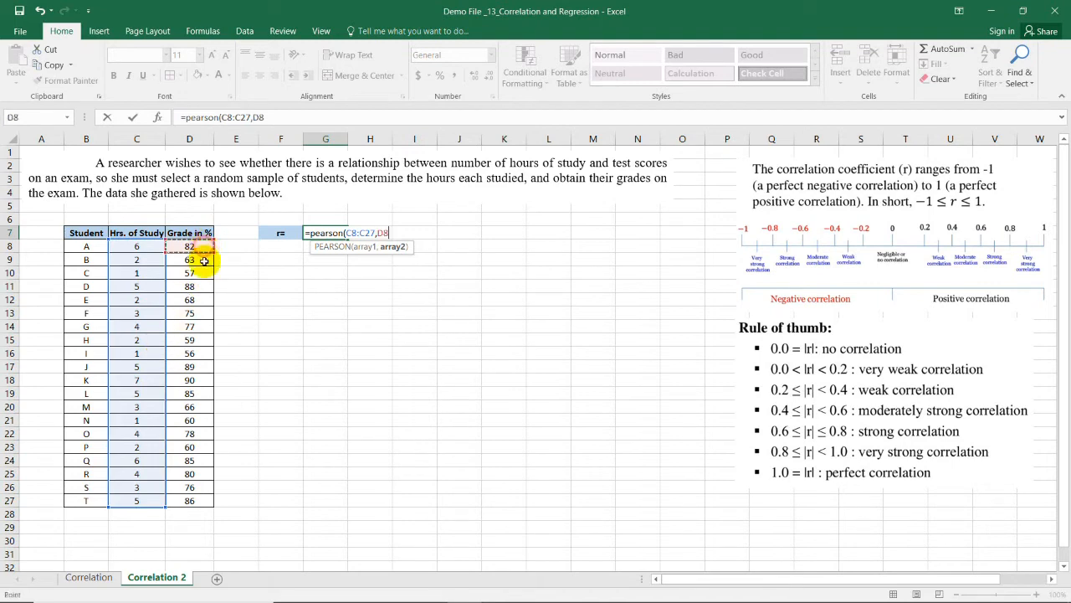
pyautogui.moveTo(189, 246); pyautogui.dragTo(189, 501)
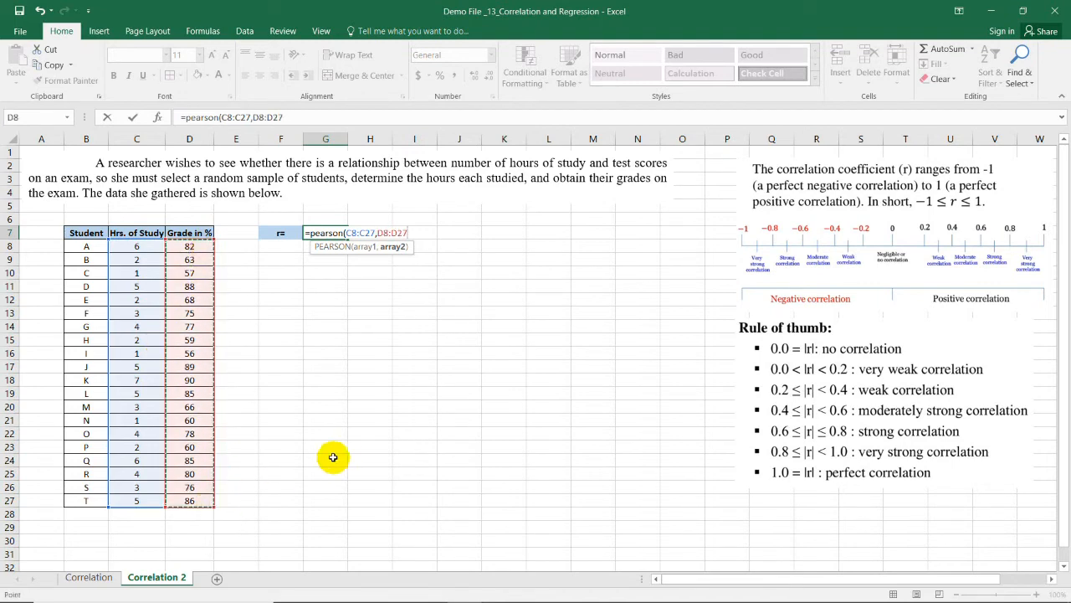
pyautogui.press('Return')
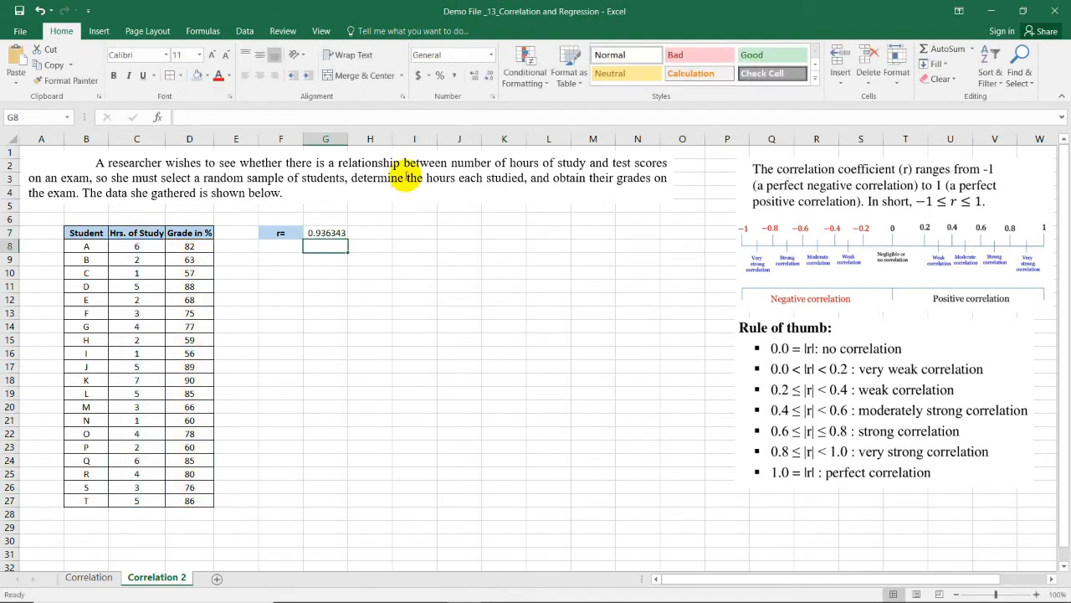
# Step: Round the G7 correlation result to 0.94
pyautogui.click(326, 233)
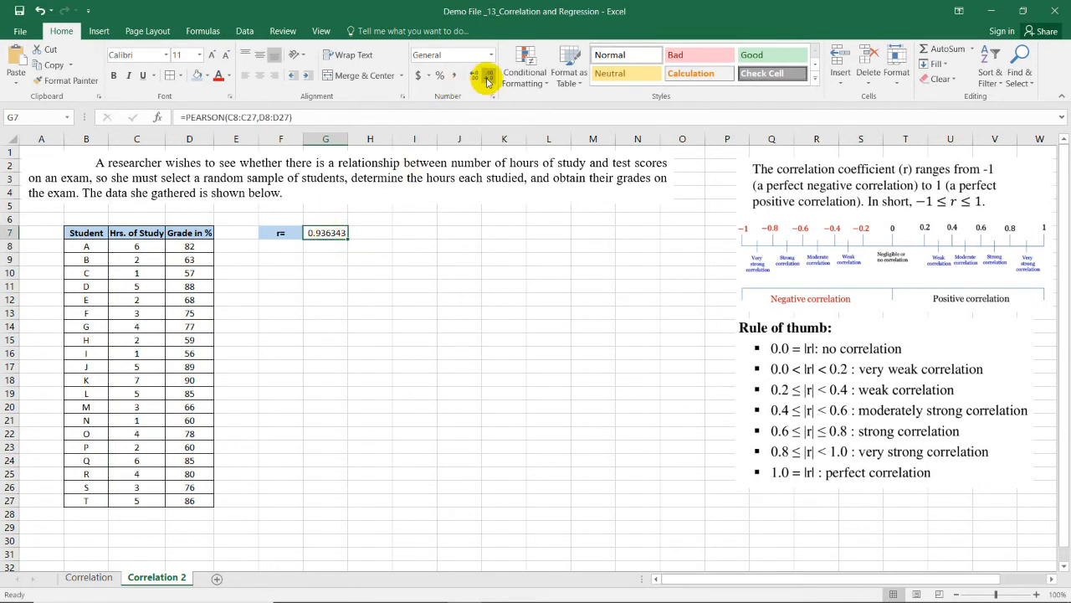
pyautogui.click(489, 75)
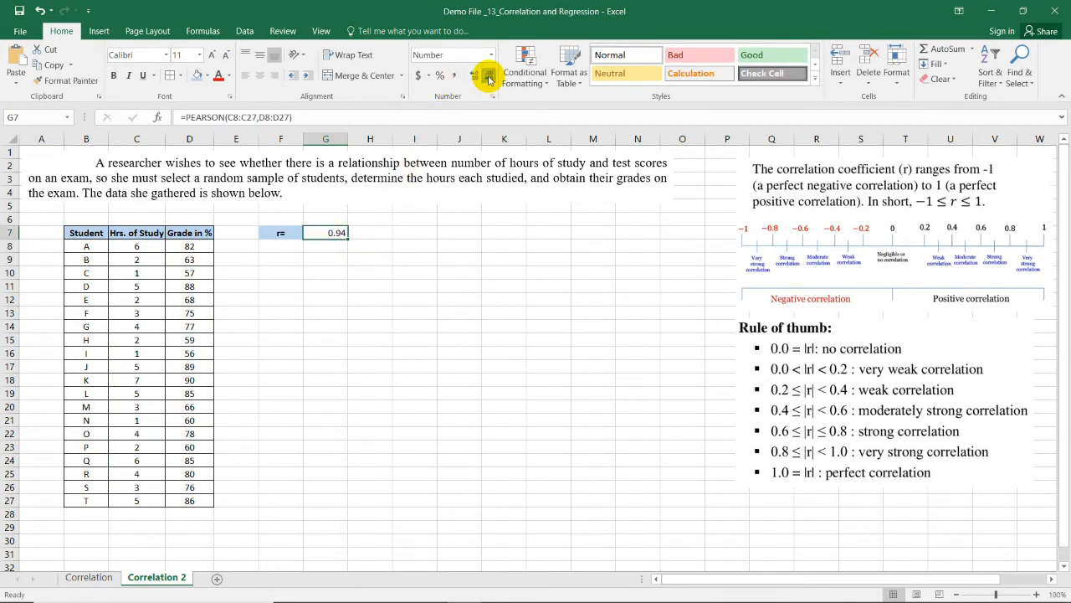
pyautogui.click(370, 285)
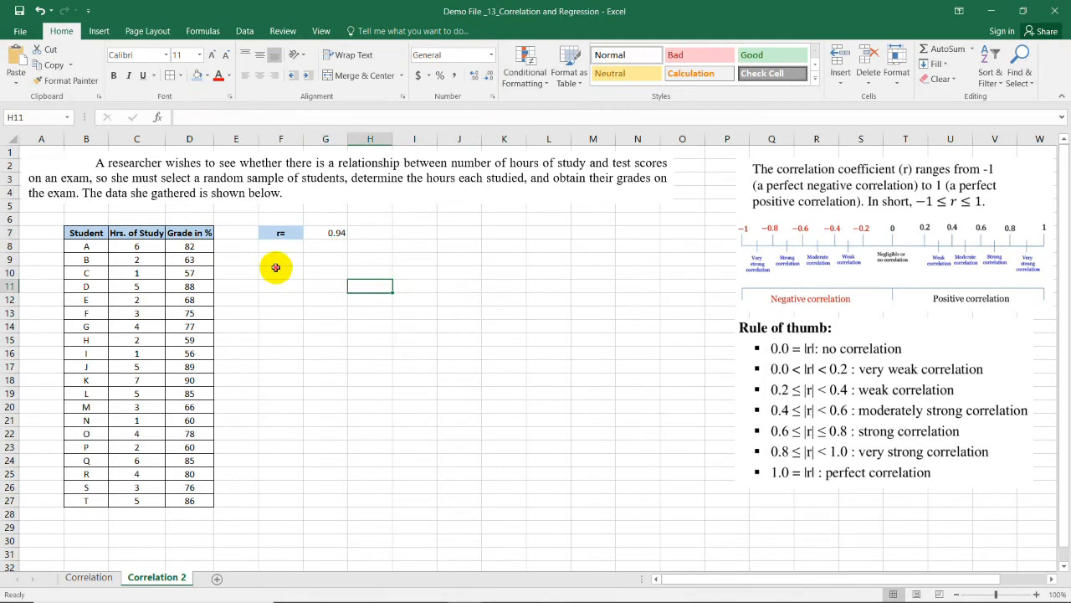
# Step: Run Correlation on C7:D27 with labels, placing the matrix at F10 (0.936343)
pyautogui.click(244, 31)
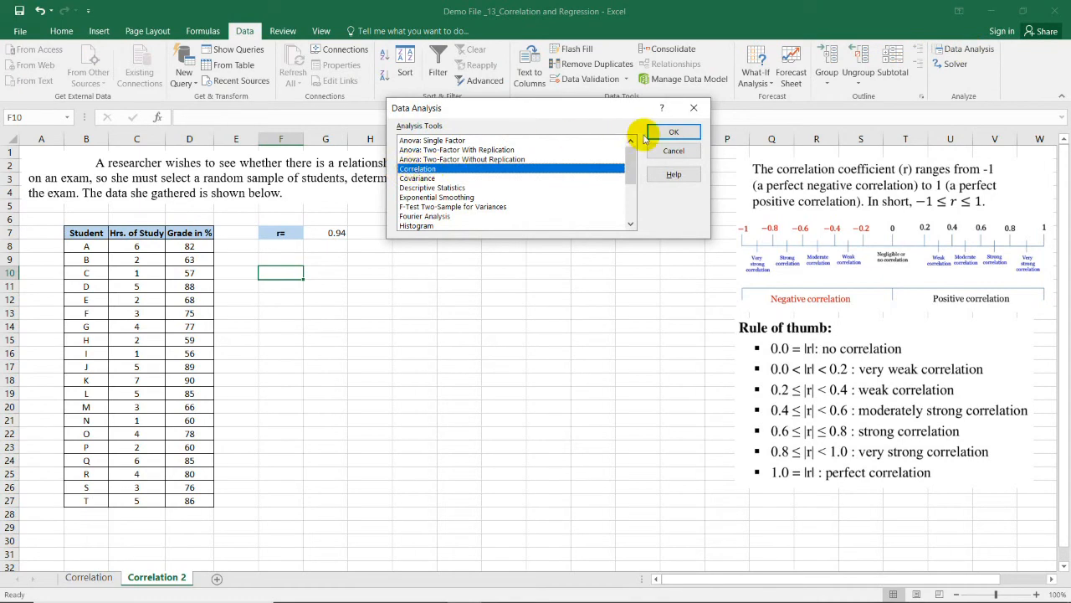
pyautogui.click(674, 131)
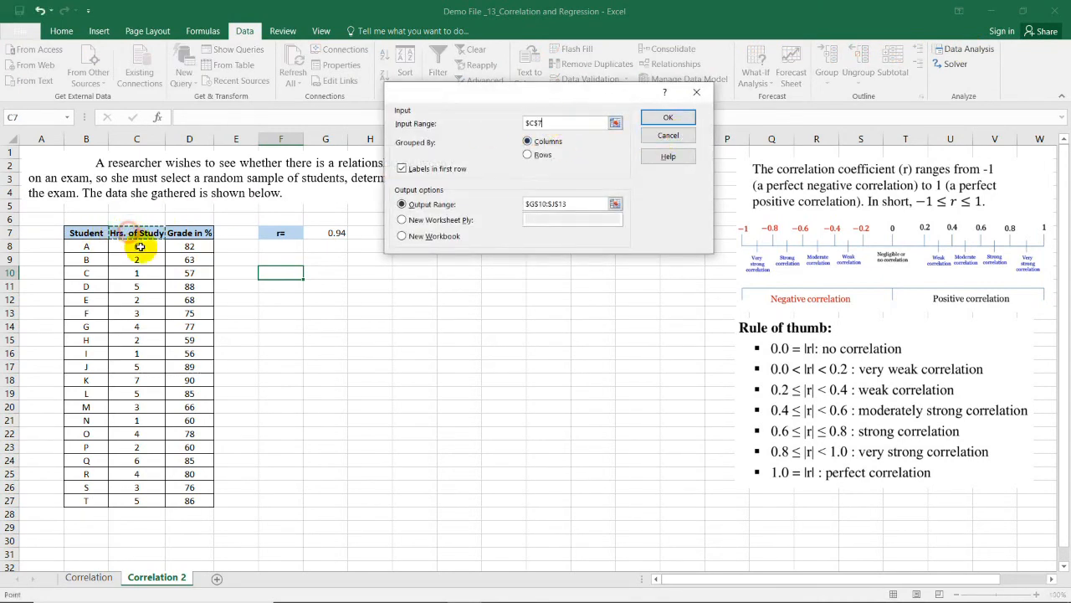
pyautogui.moveTo(139, 246); pyautogui.dragTo(212, 500)
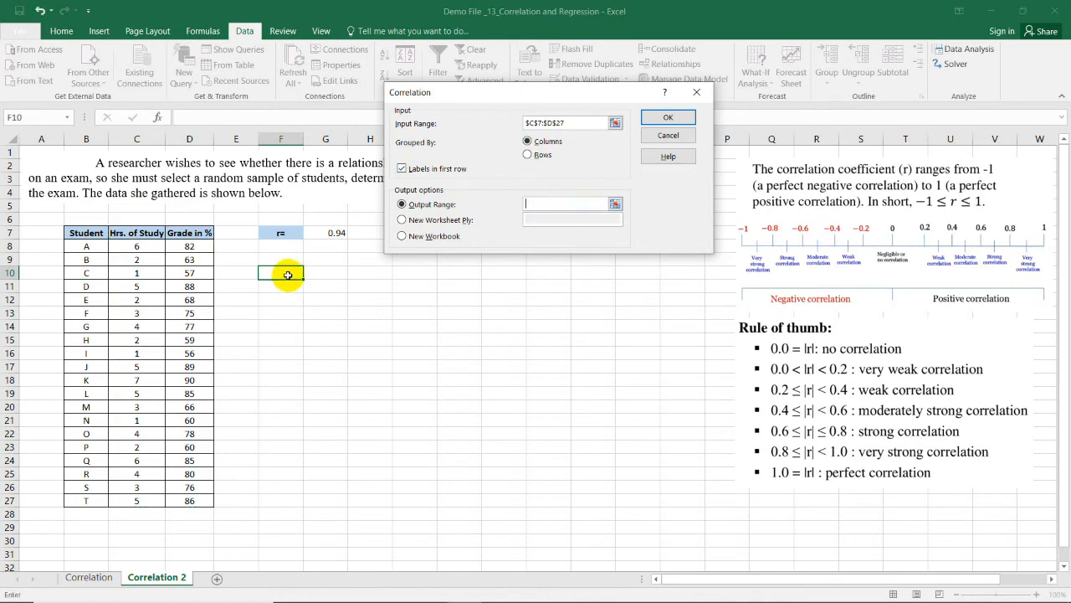
pyautogui.moveTo(280, 275); pyautogui.dragTo(452, 289)
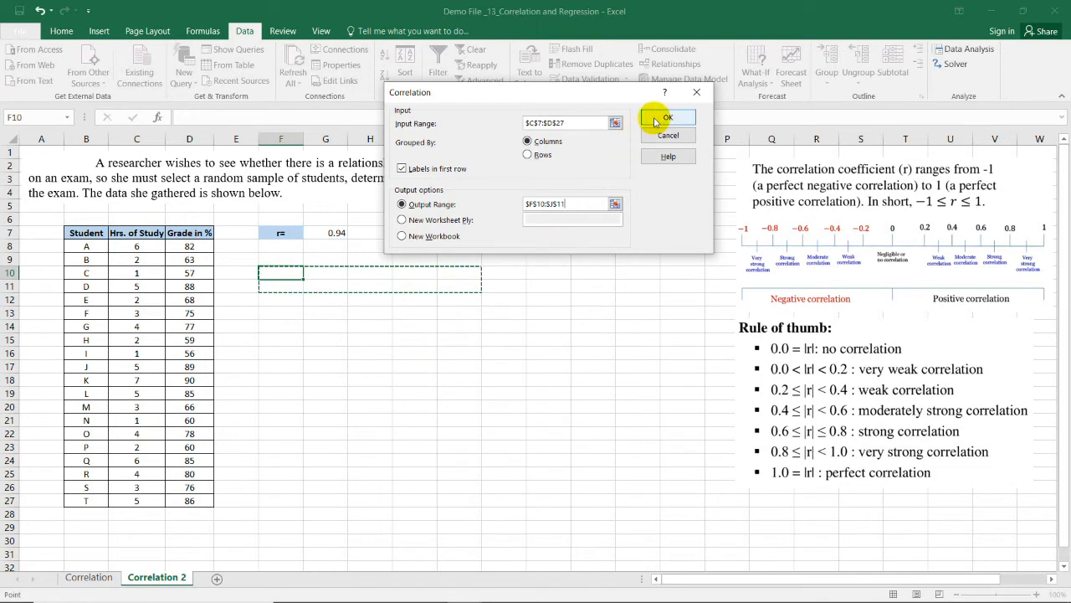
pyautogui.click(667, 117)
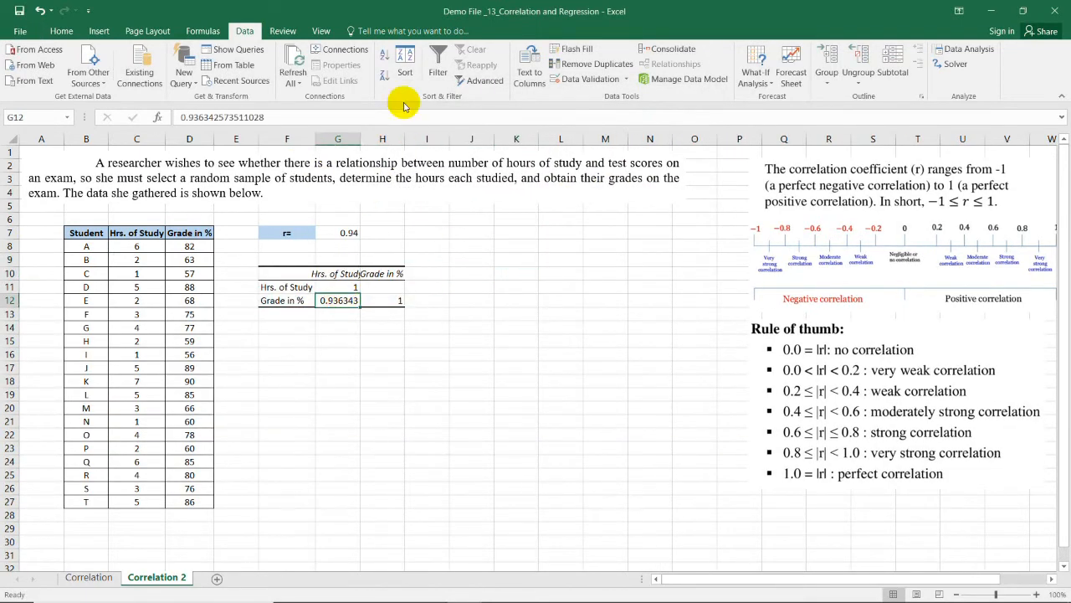
# Step: Round the matrix's hours-versus-grades coefficient in G12 to 0.94
pyautogui.click(60, 31)
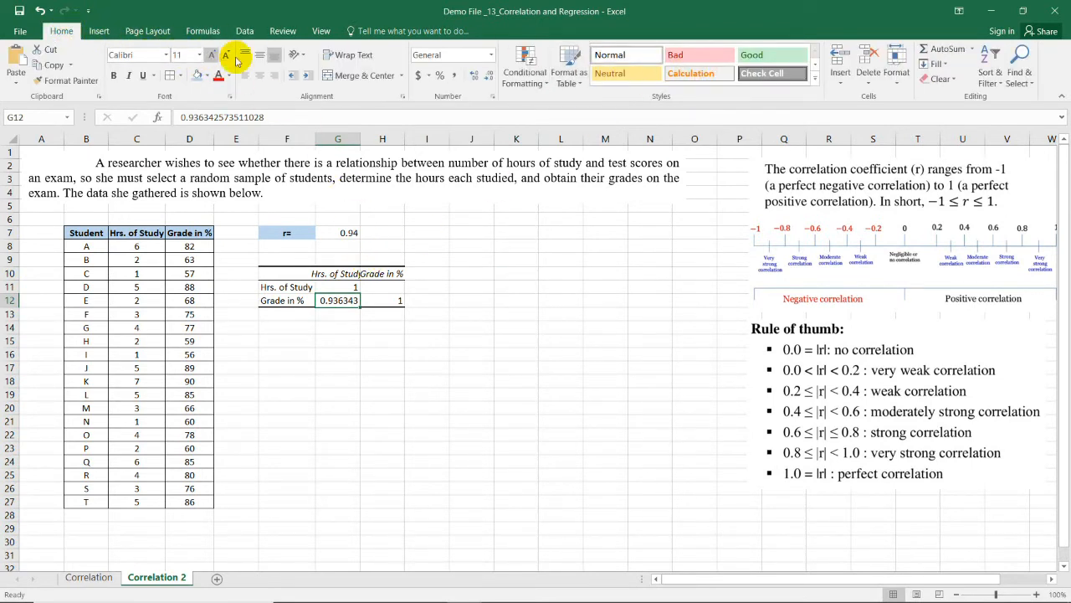
pyautogui.click(490, 75)
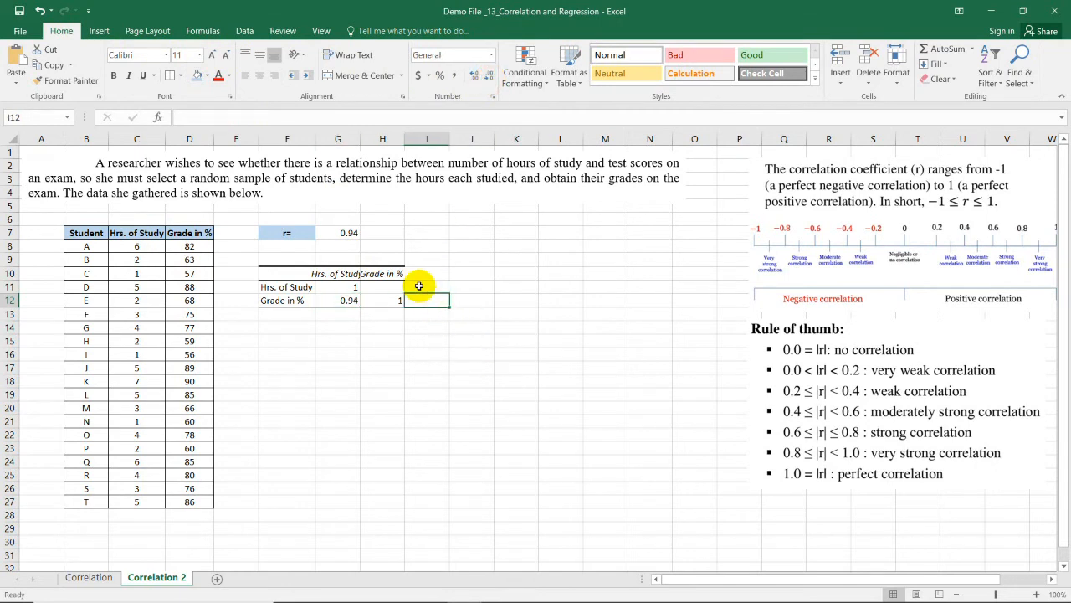
pyautogui.click(349, 300)
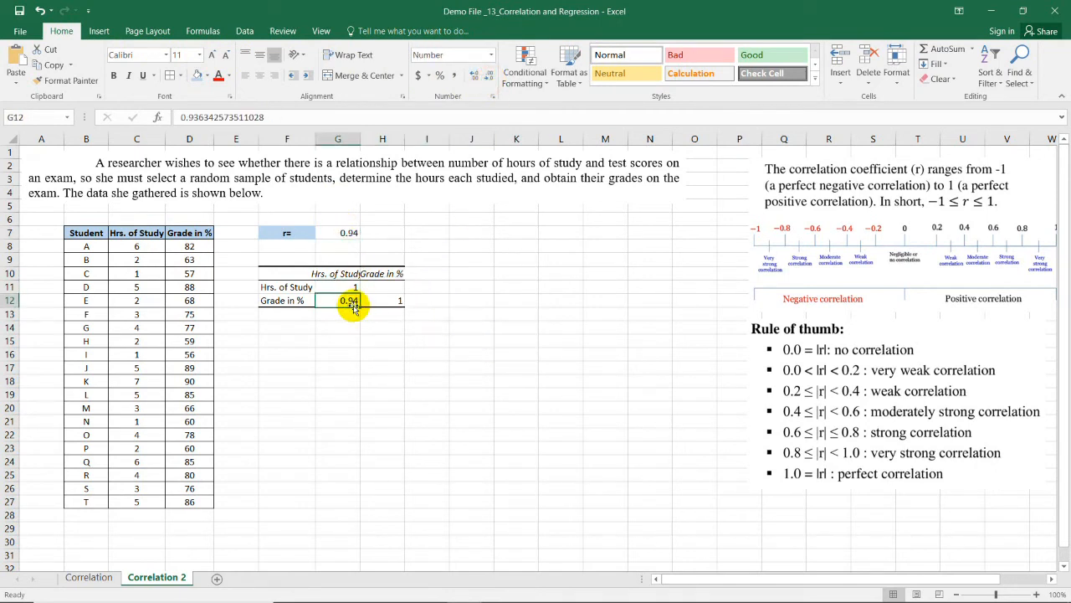
pyautogui.moveTo(795, 436)
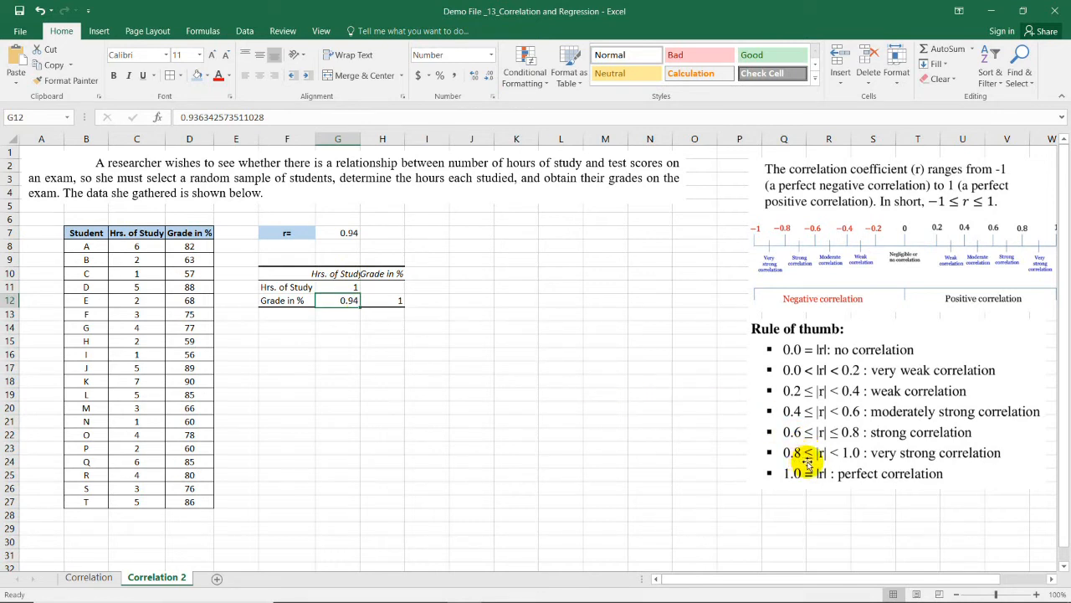
pyautogui.moveTo(858, 460)
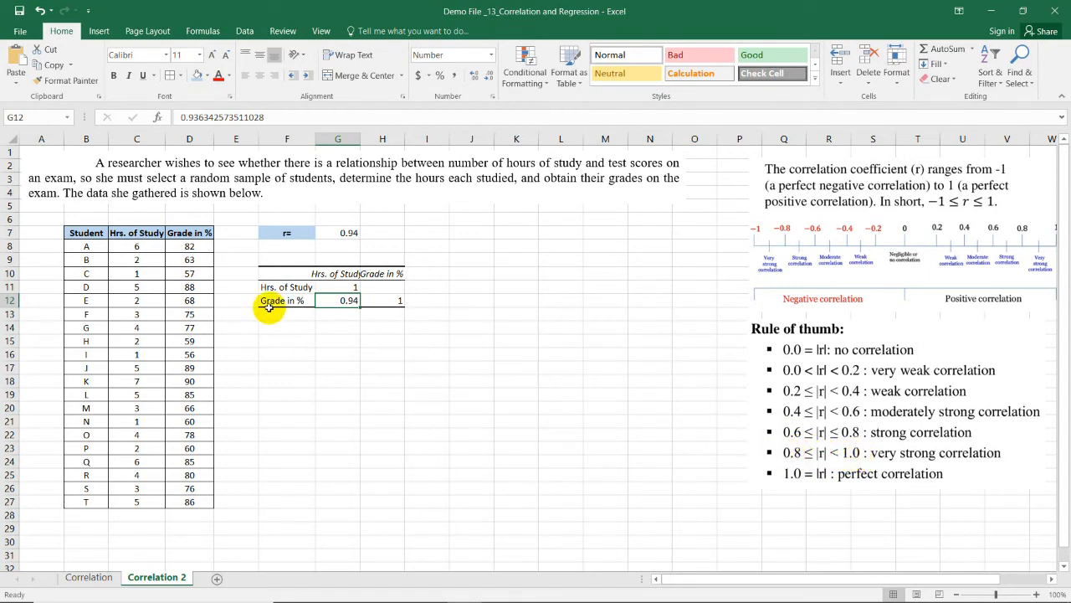
pyautogui.moveTo(145, 226)
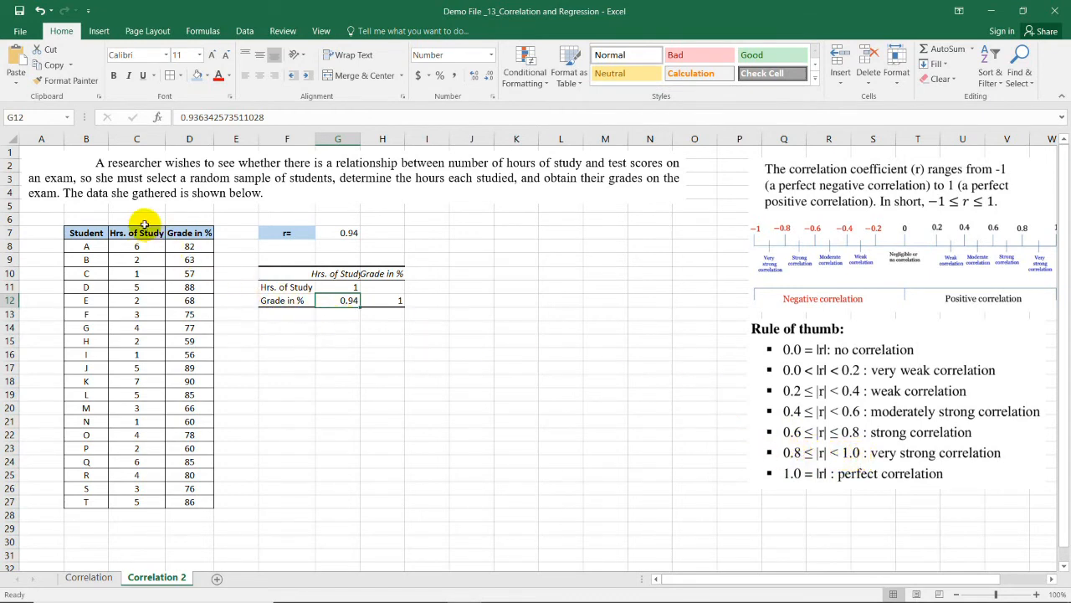
pyautogui.click(137, 232)
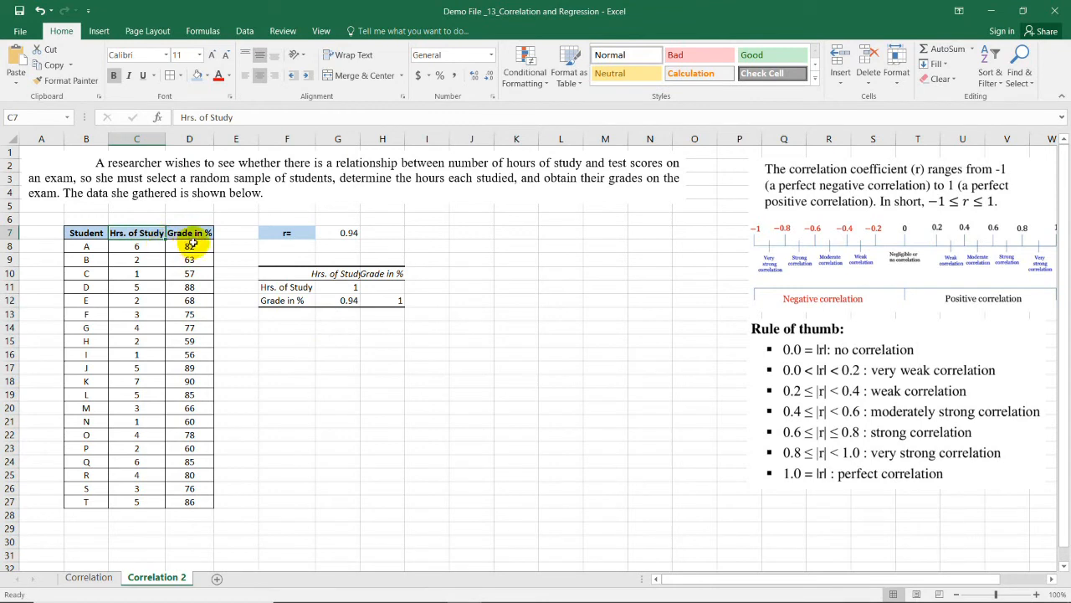
pyautogui.moveTo(92, 207)
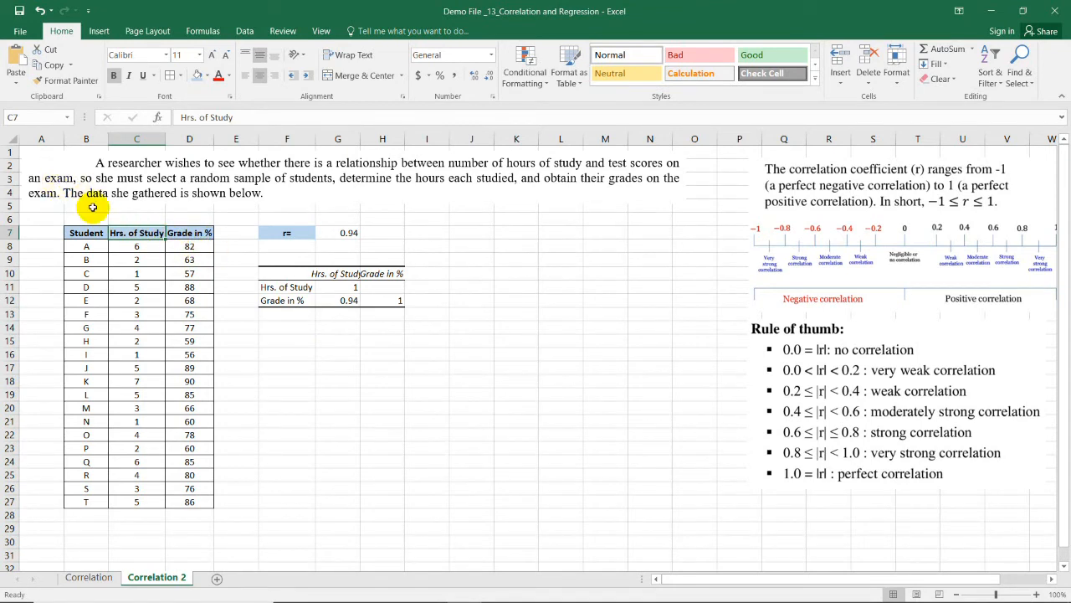